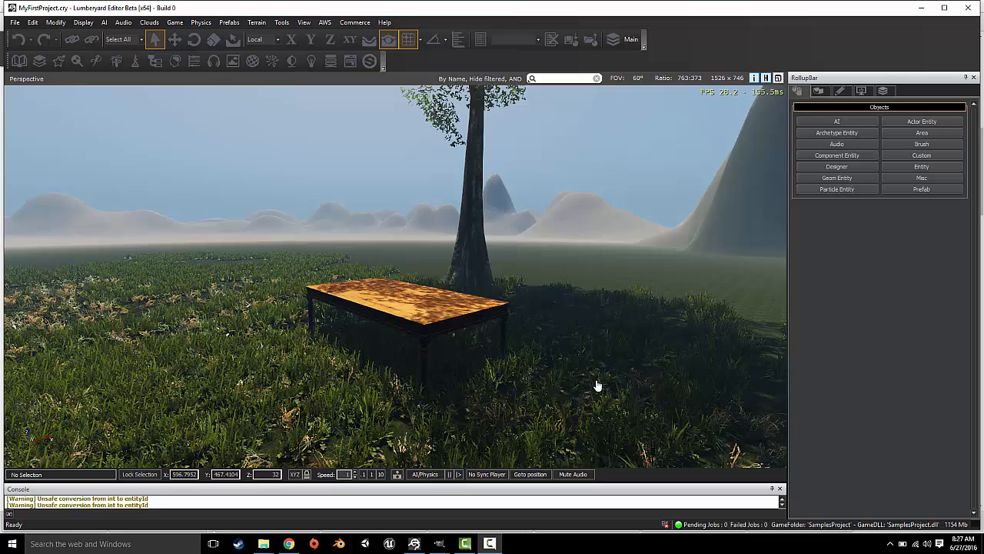
{"action": "mouse_move", "coordinate": [581, 320]}
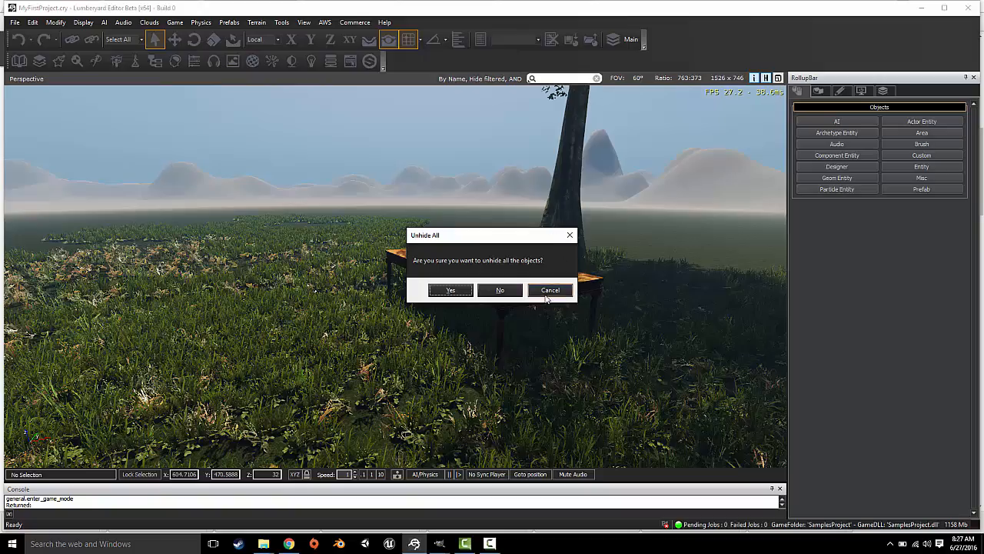
- Decline unhiding objects and show the Terrain Vegetation tools with the Grass Foliage category
{"action": "left_click", "coordinate": [450, 289]}
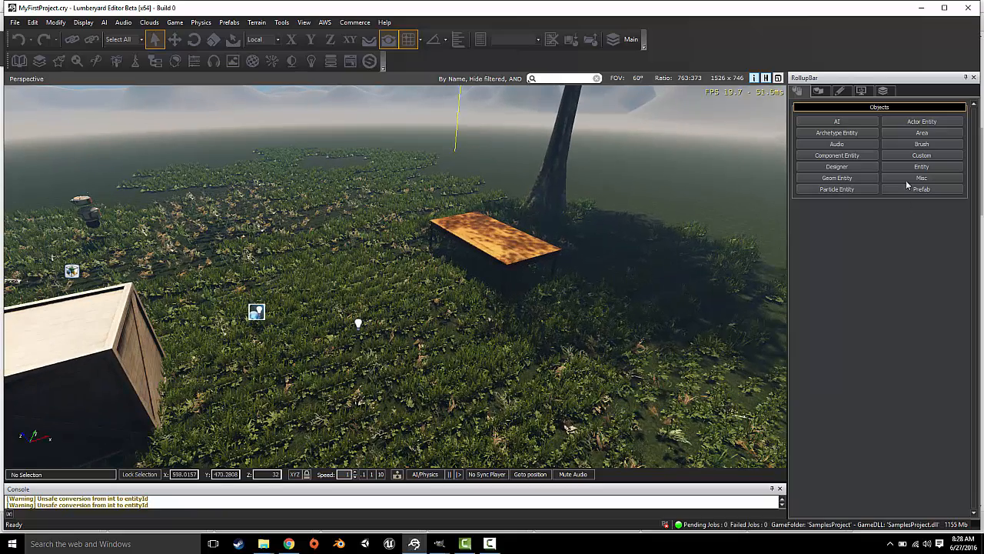
{"action": "left_click", "coordinate": [818, 91]}
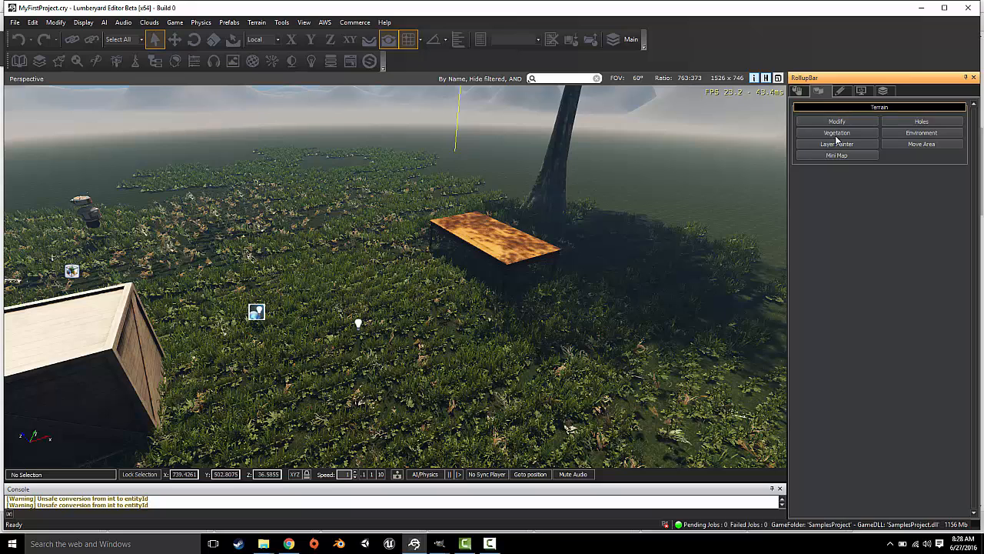
{"action": "left_click", "coordinate": [837, 132]}
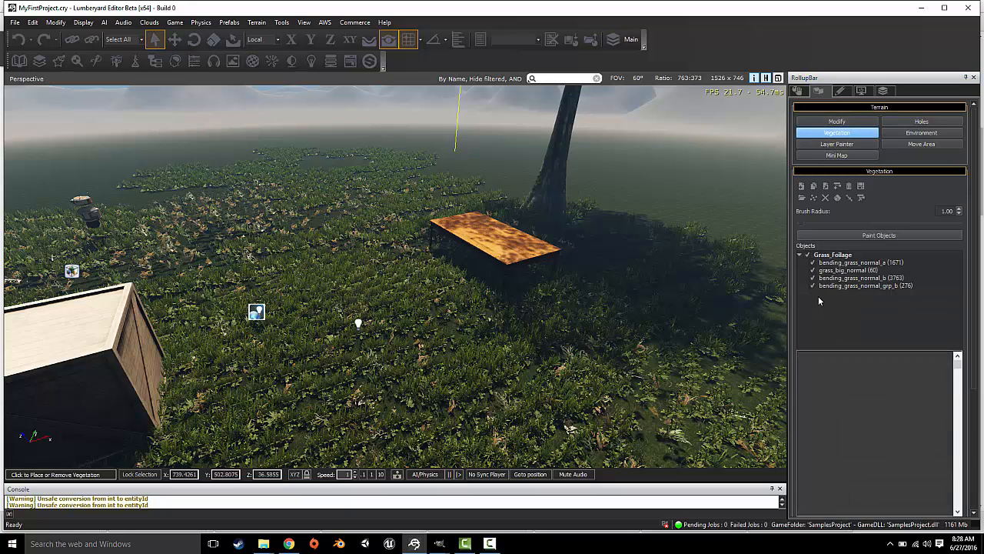
{"action": "left_click", "coordinate": [834, 254]}
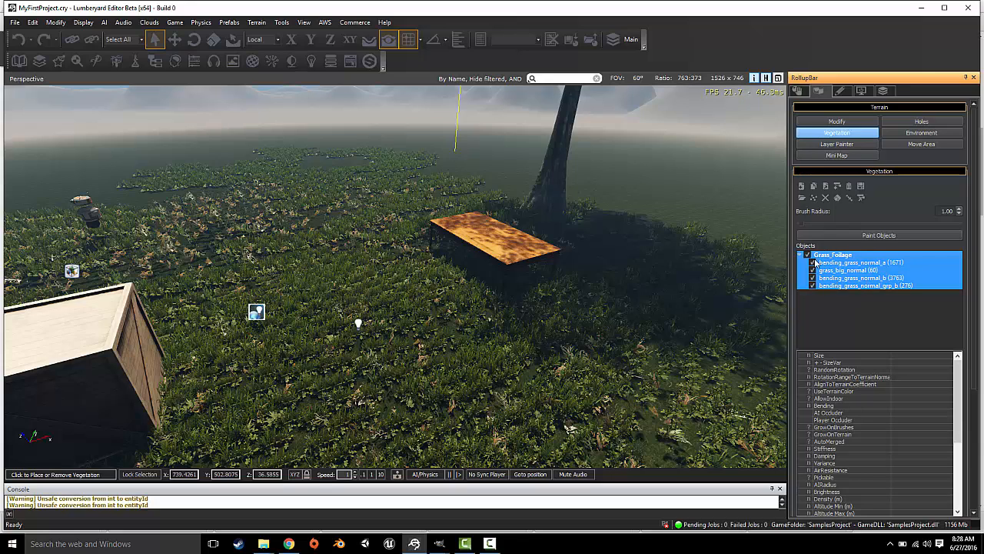
{"action": "left_click", "coordinate": [812, 271]}
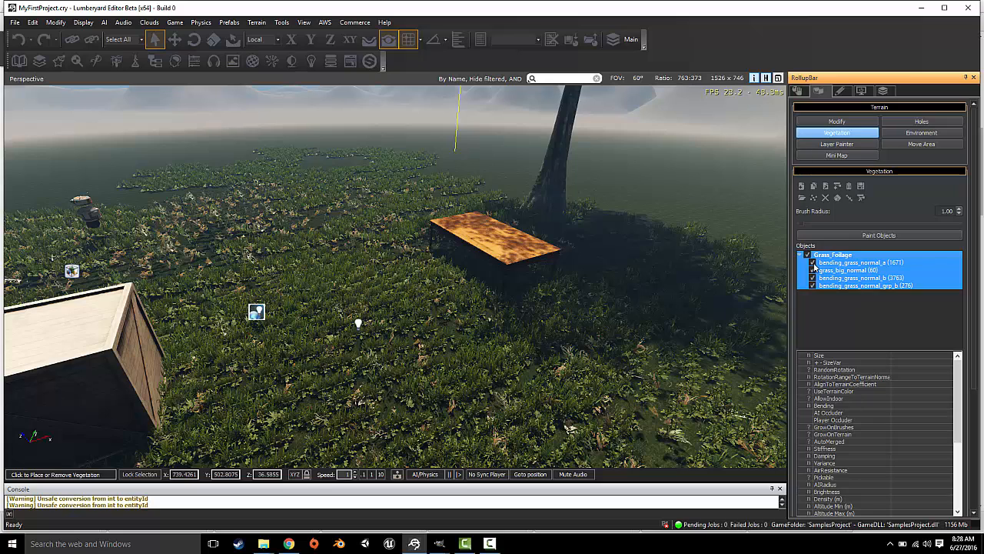
- Select grass objects from Grass Foliage, trying bending_grass_normal_c then bending_grass_normal_a
{"action": "left_click", "coordinate": [853, 262]}
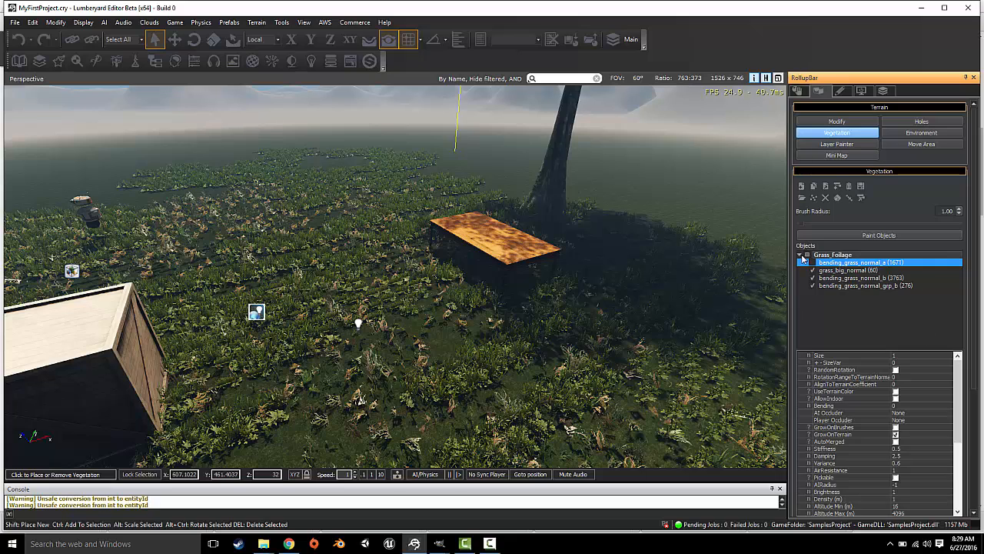
{"action": "right_click", "coordinate": [861, 265]}
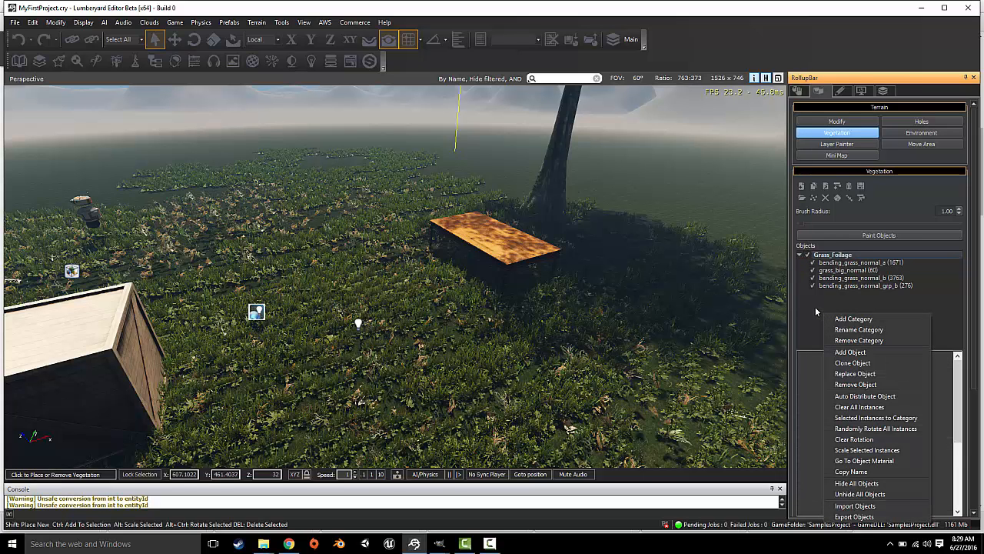
{"action": "left_click", "coordinate": [862, 261]}
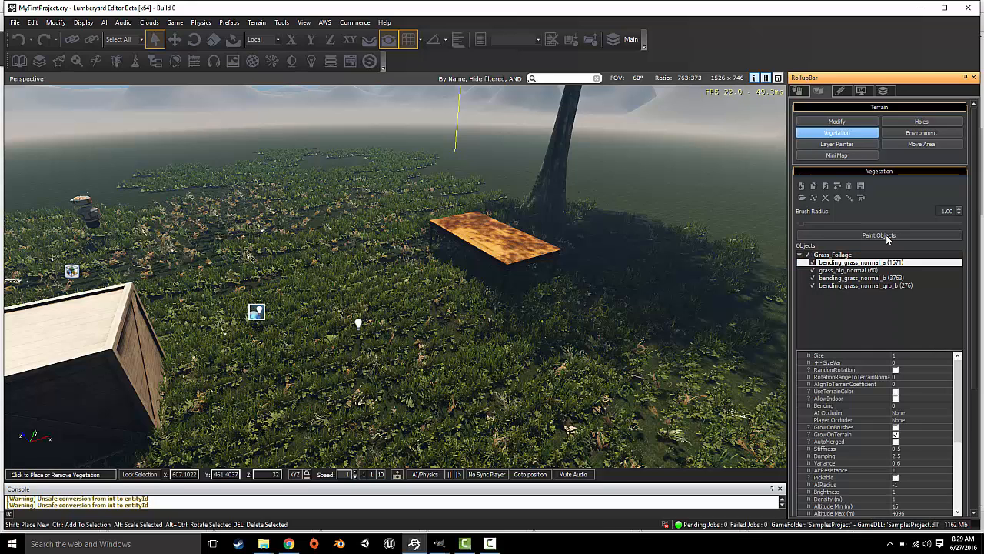
{"action": "mouse_move", "coordinate": [880, 236]}
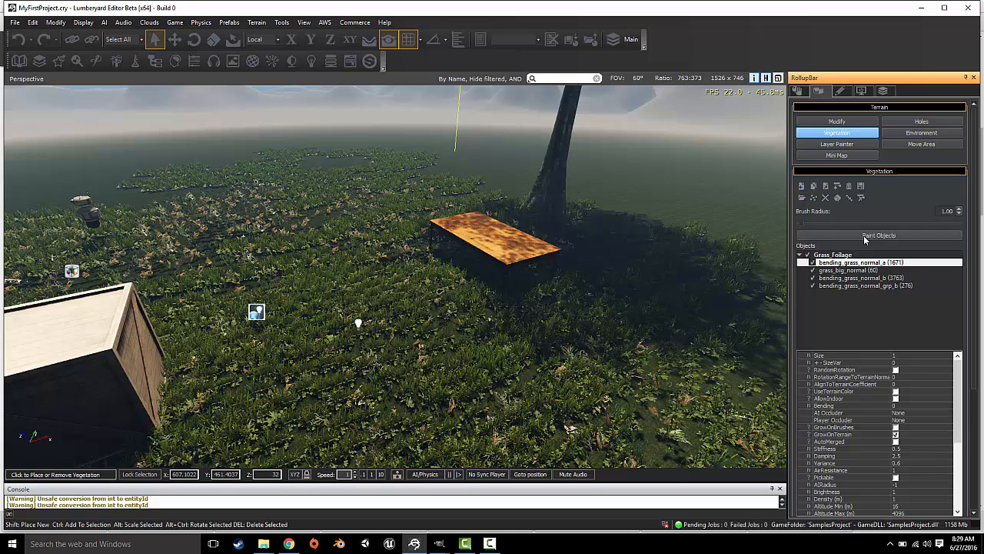
{"action": "left_click", "coordinate": [862, 277]}
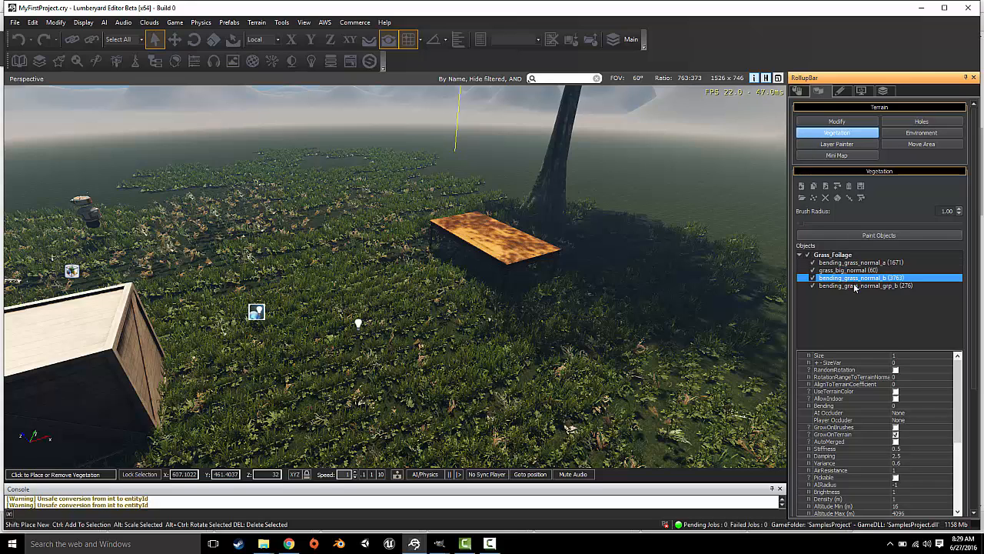
{"action": "left_click", "coordinate": [861, 261]}
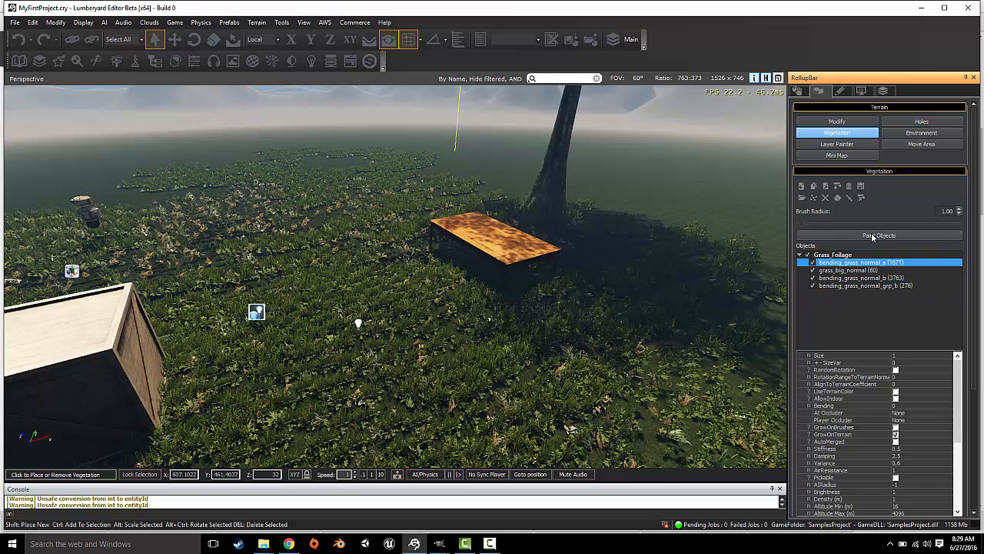
{"action": "mouse_move", "coordinate": [665, 221]}
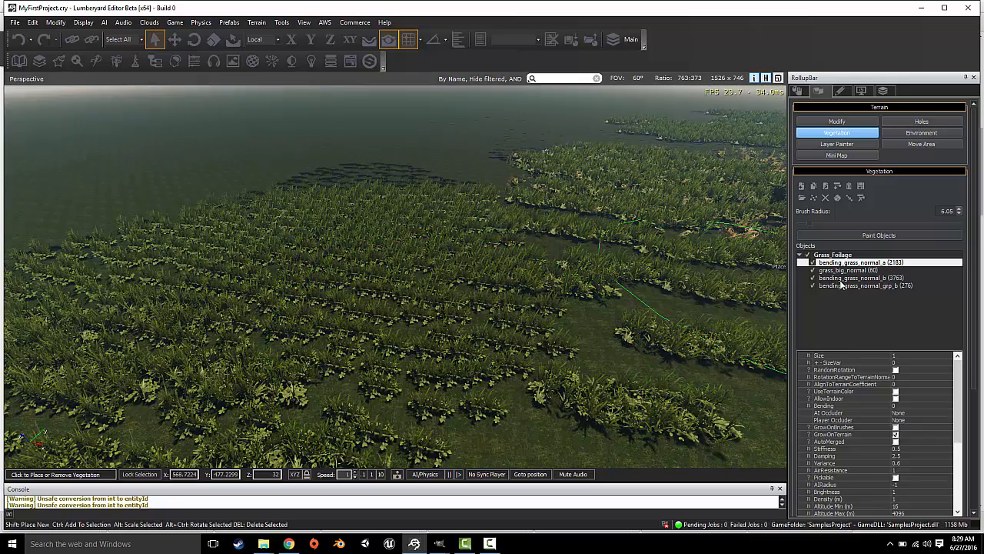
- Pick grass_big_normal and the grass group to paint dense rows across the terrain
{"action": "left_click", "coordinate": [854, 270]}
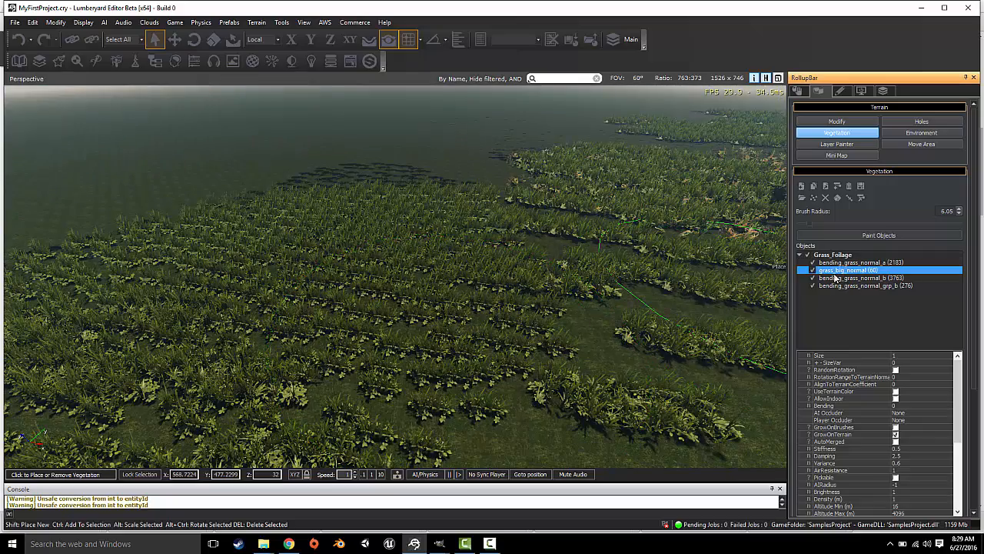
{"action": "left_click", "coordinate": [861, 271]}
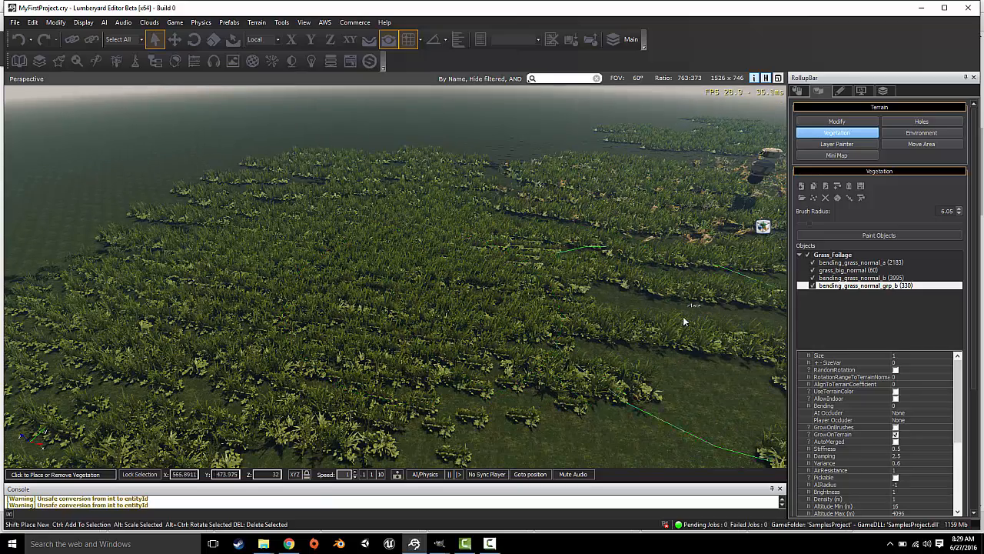
{"action": "left_click", "coordinate": [819, 91]}
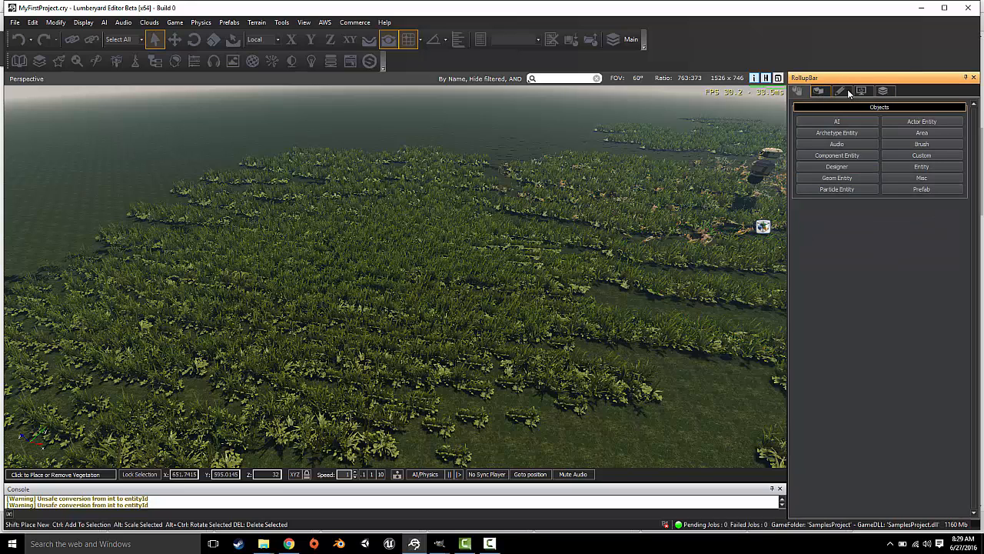
- Cycle through Display, Layers and Objects tabs, then return to Terrain Vegetation with Grass Foliage listed
{"action": "left_click", "coordinate": [820, 91]}
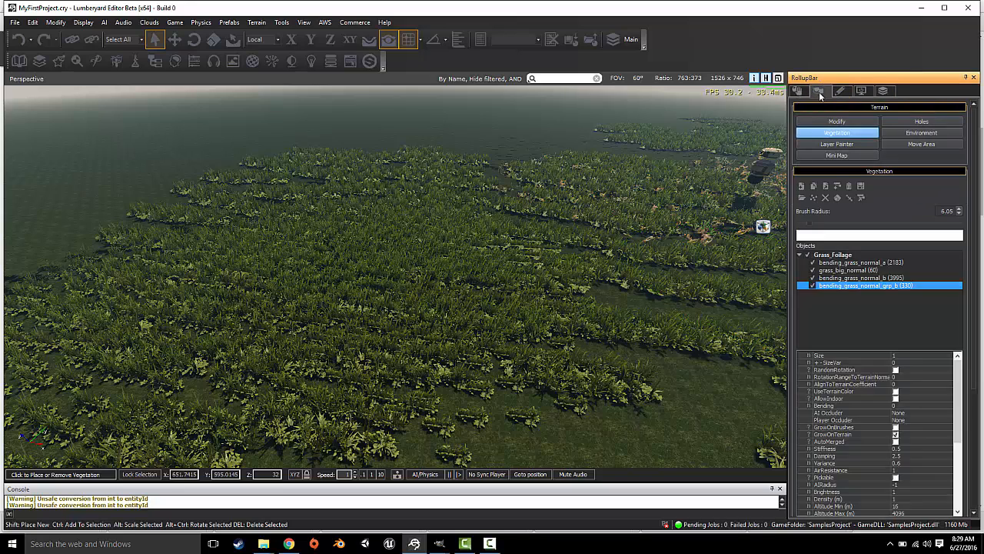
{"action": "left_click", "coordinate": [861, 90]}
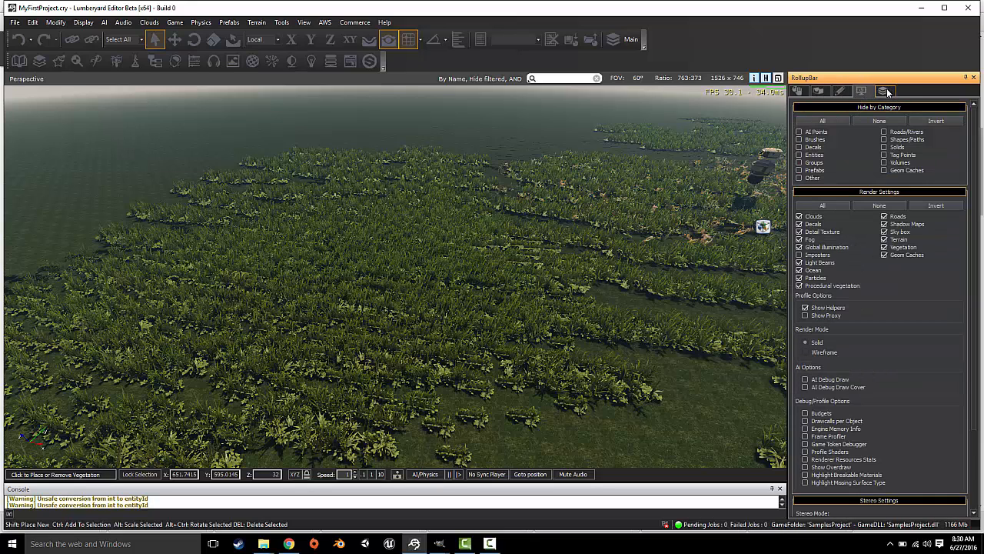
{"action": "left_click", "coordinate": [885, 90]}
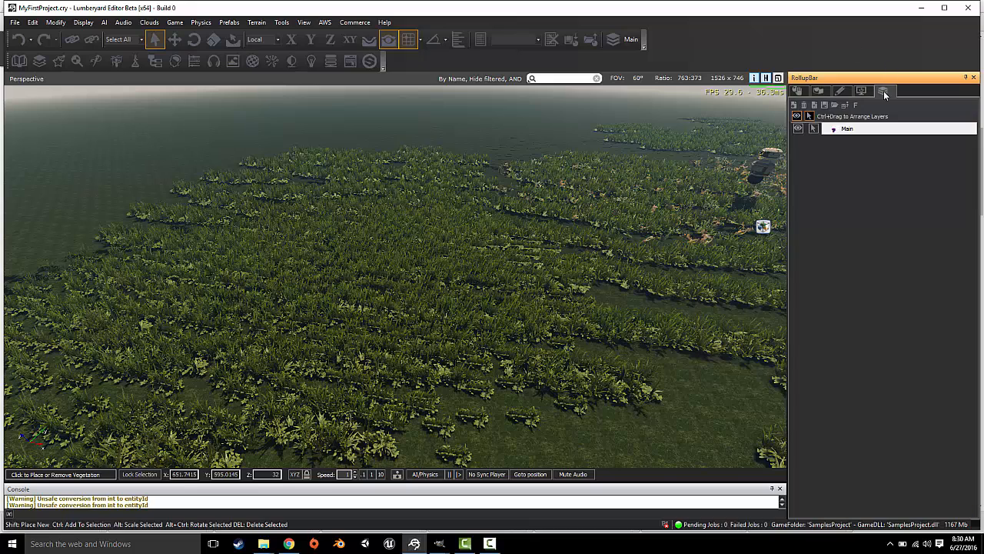
{"action": "left_click", "coordinate": [797, 90]}
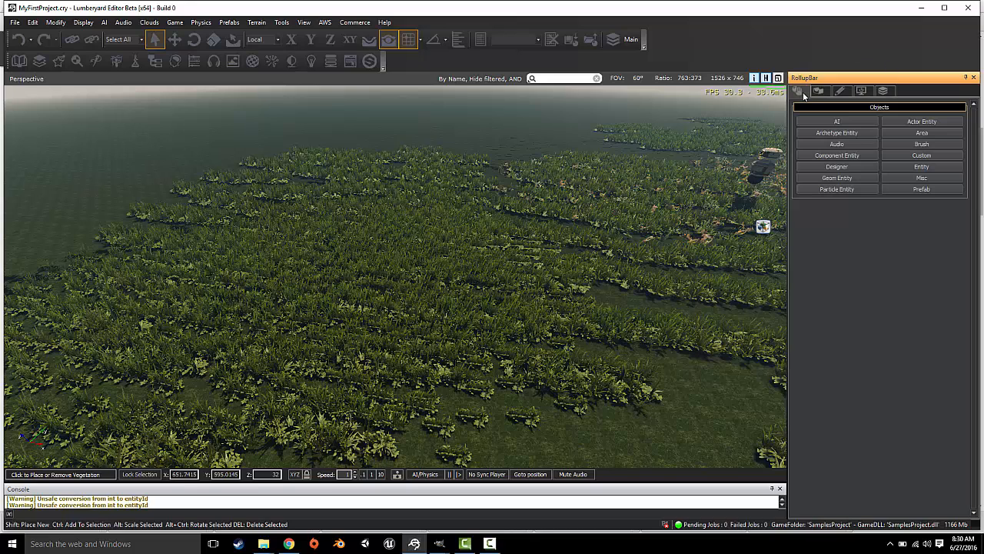
{"action": "left_click", "coordinate": [820, 91]}
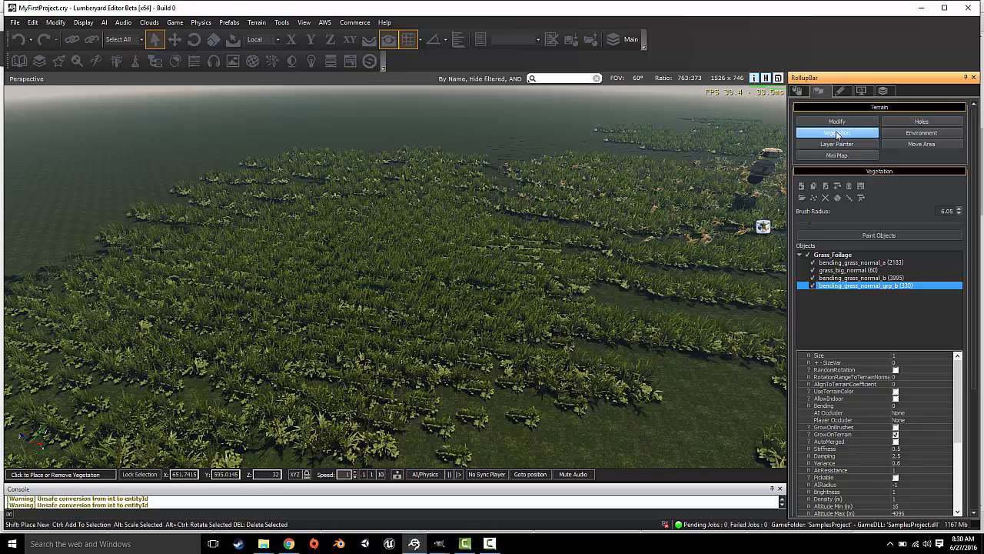
{"action": "left_click", "coordinate": [837, 133]}
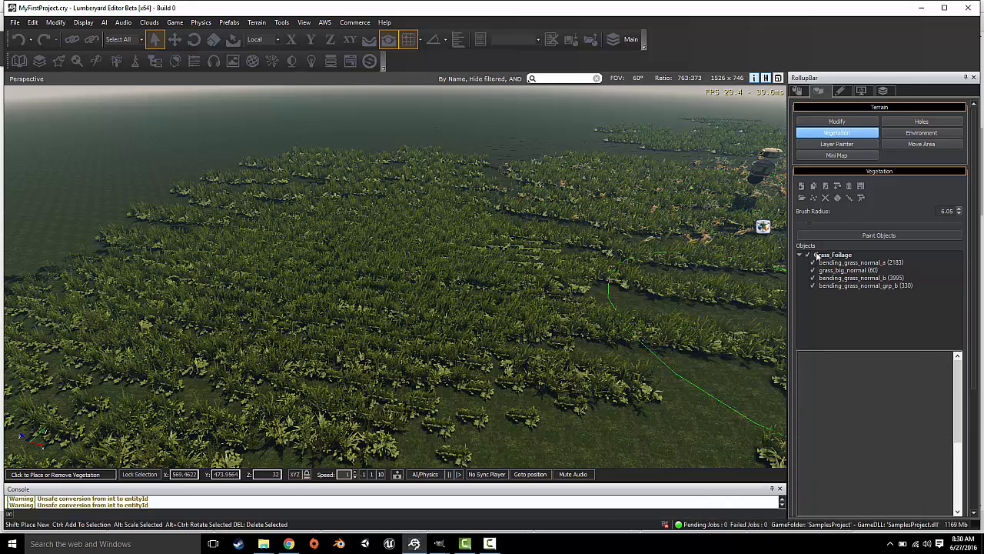
- Remove the Grass Foliage category and confirm, clearing all painted grass from the terrain
{"action": "right_click", "coordinate": [833, 255]}
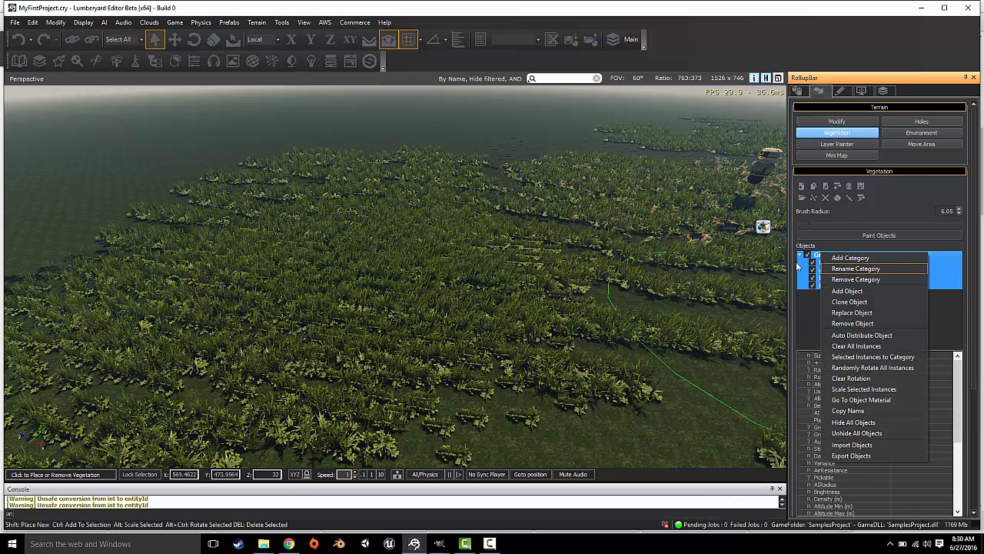
{"action": "left_click", "coordinate": [855, 280]}
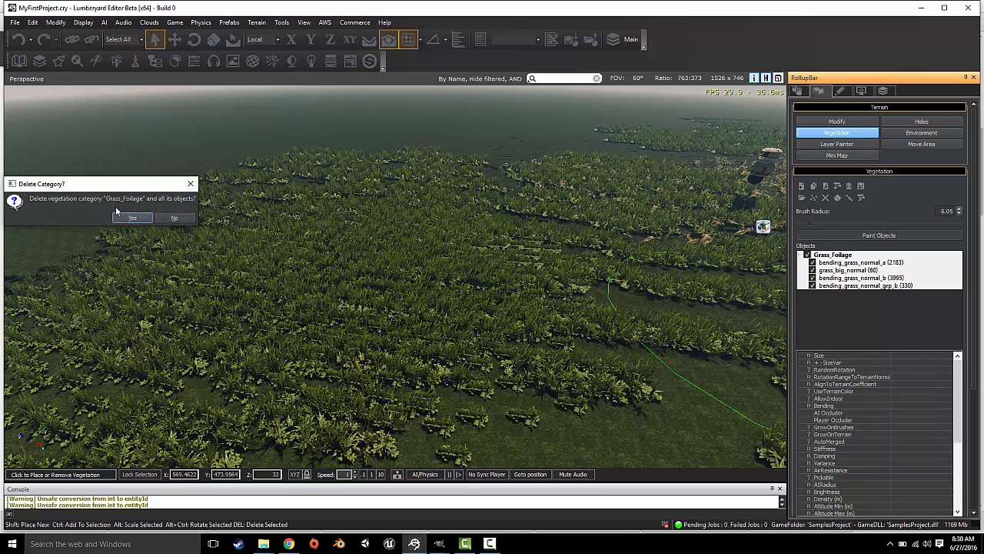
{"action": "left_click", "coordinate": [133, 218]}
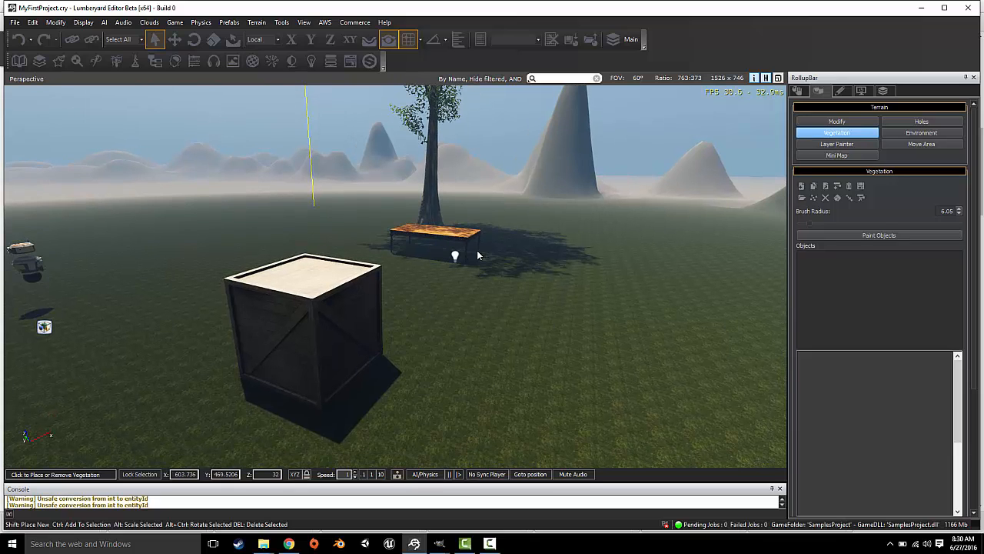
{"action": "mouse_move", "coordinate": [633, 332]}
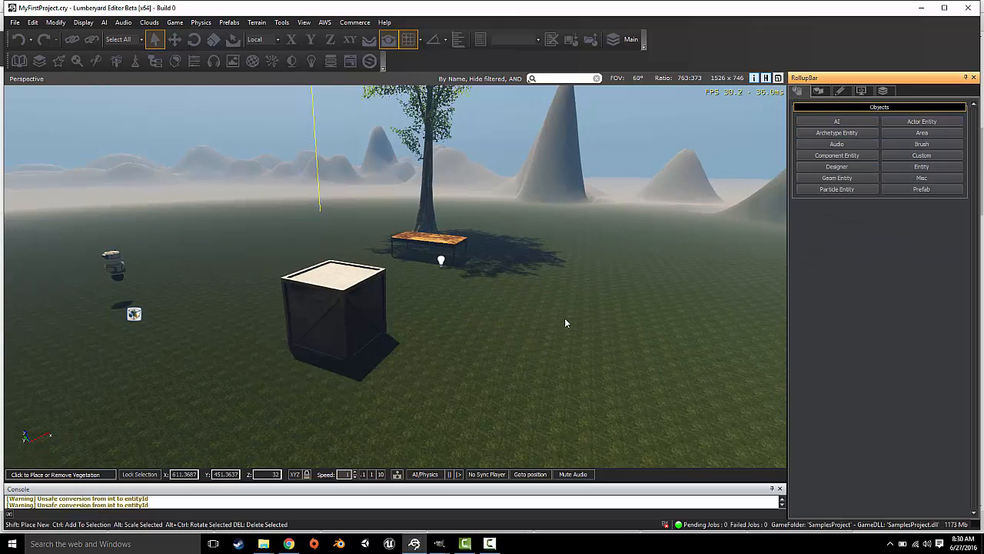
- Start Add Object in the Vegetation panel, bringing up the Preview file browser
{"action": "left_click", "coordinate": [840, 91]}
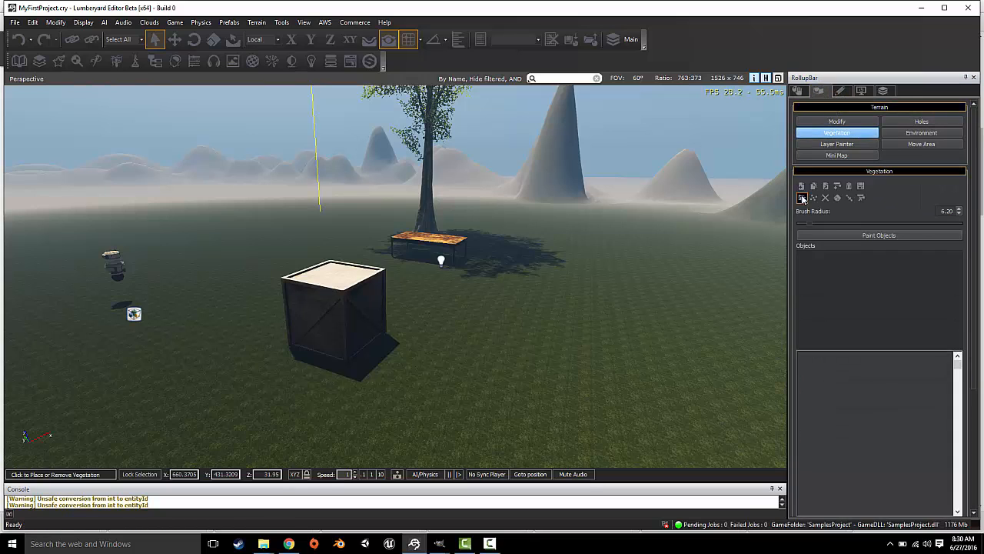
{"action": "mouse_move", "coordinate": [803, 186]}
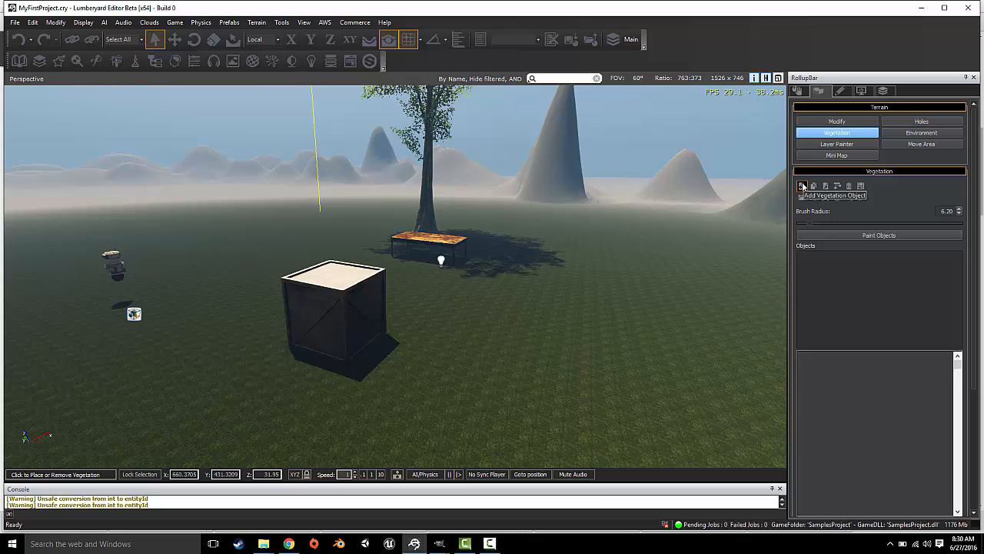
{"action": "left_click", "coordinate": [803, 185]}
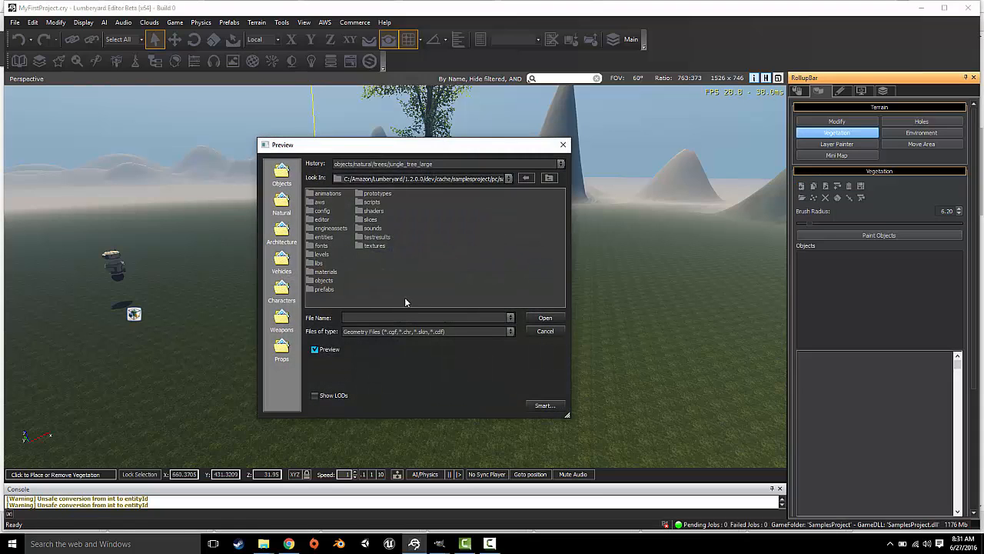
{"action": "mouse_move", "coordinate": [412, 300]}
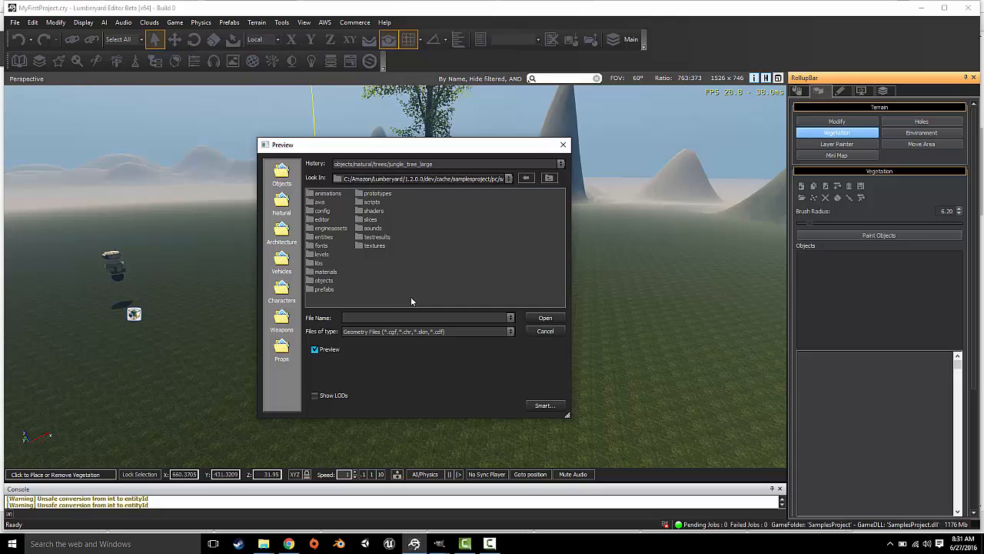
{"action": "mouse_move", "coordinate": [324, 278]}
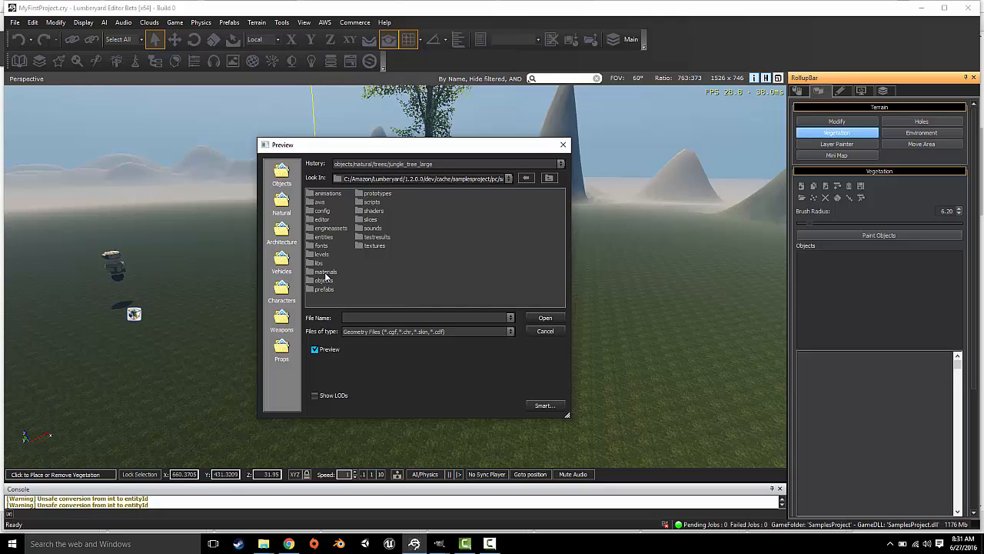
{"action": "mouse_move", "coordinate": [383, 278]}
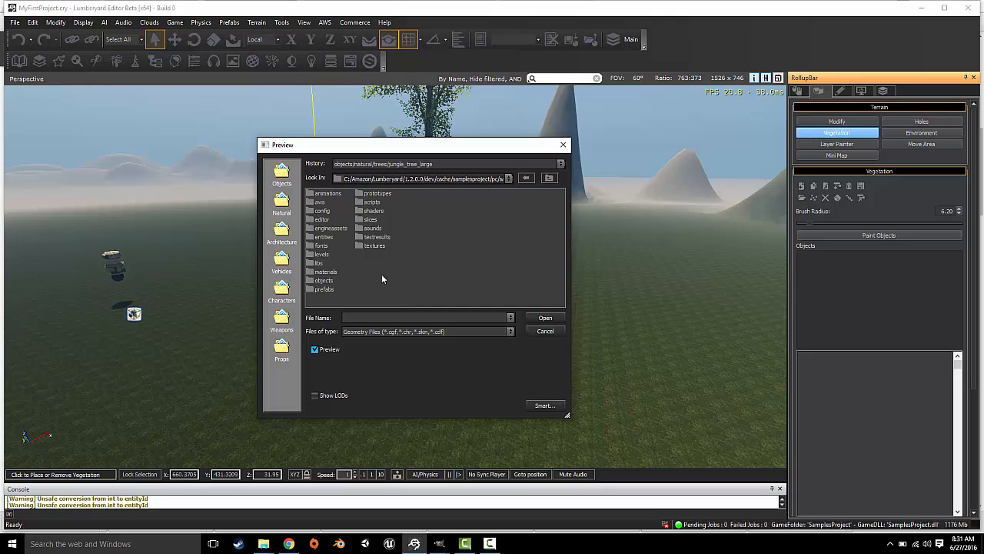
{"action": "mouse_move", "coordinate": [422, 385]}
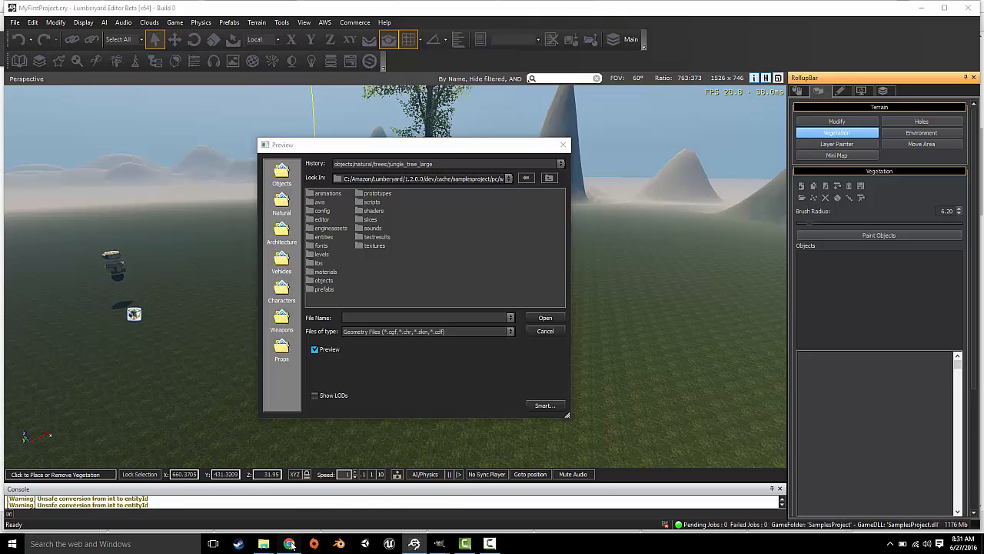
- Switch to the browser's Lumberyard downloads page showing the Woodland Asset Package
{"action": "left_click", "coordinate": [289, 544]}
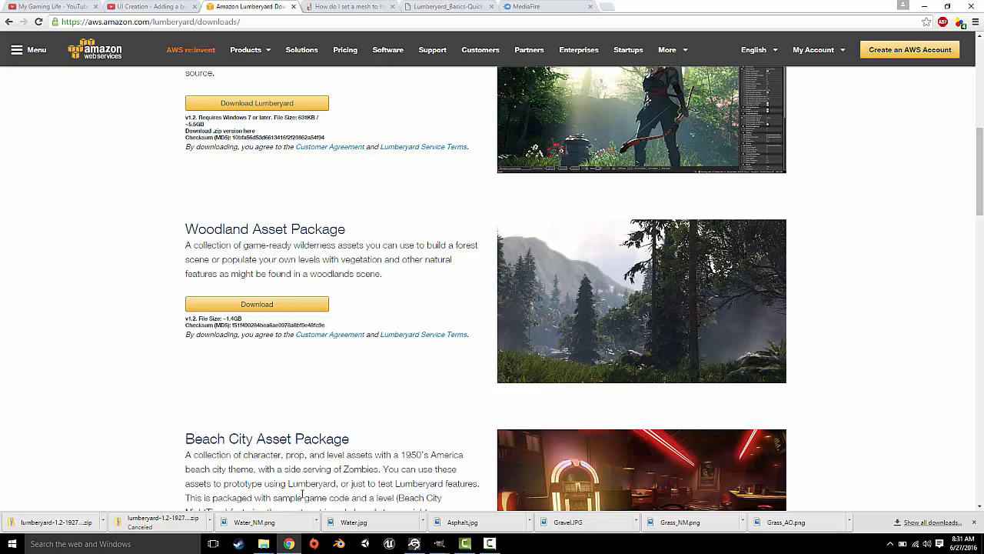
{"action": "mouse_move", "coordinate": [347, 347]}
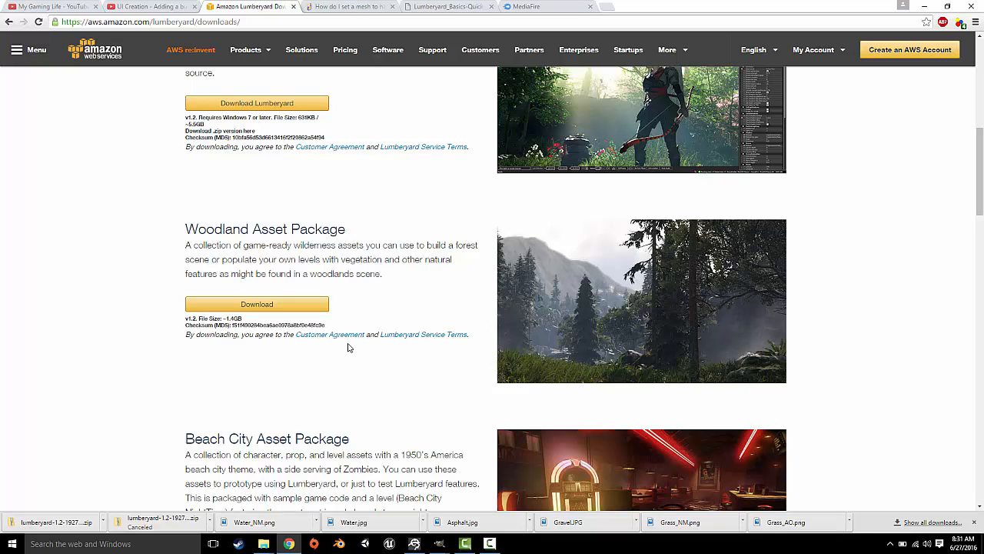
{"action": "mouse_move", "coordinate": [357, 354]}
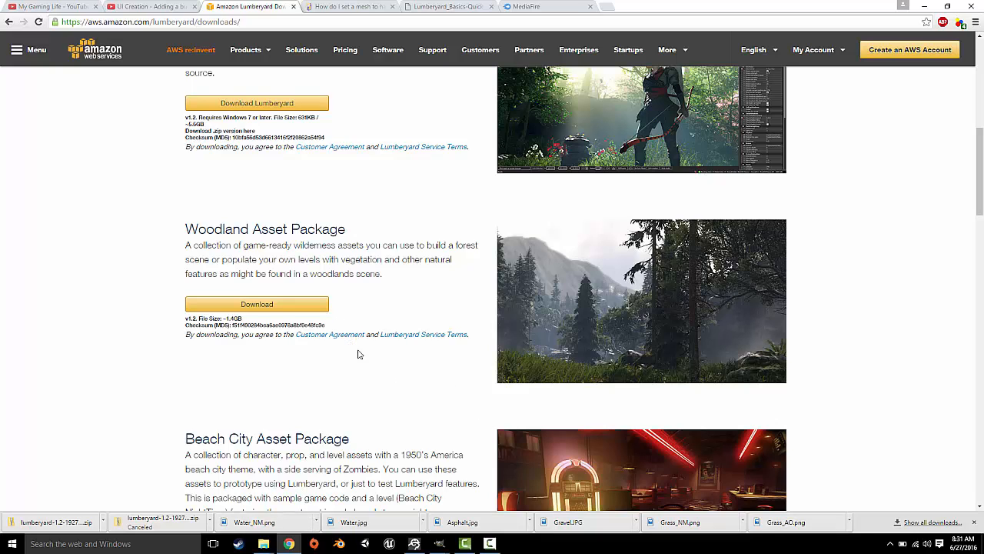
{"action": "mouse_move", "coordinate": [261, 230]}
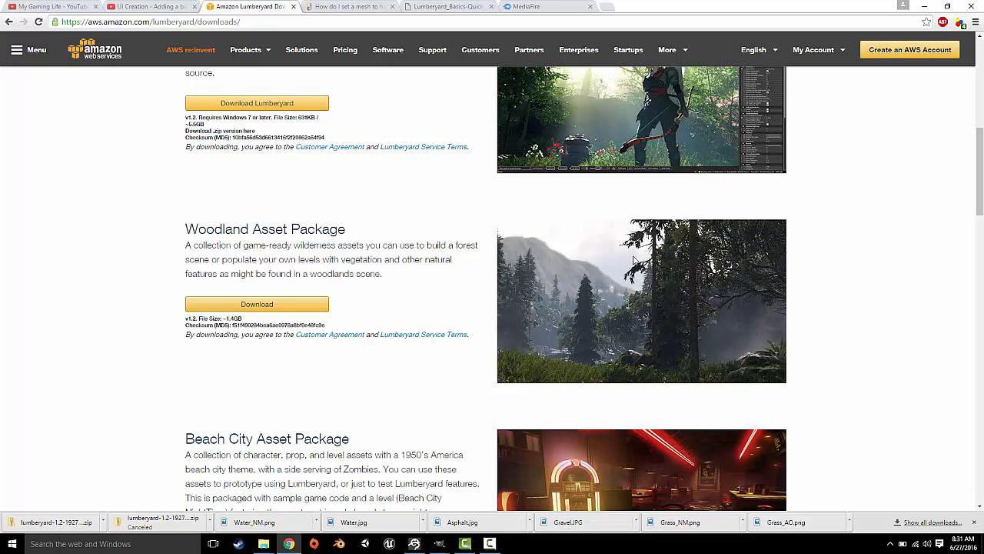
{"action": "mouse_move", "coordinate": [492, 295]}
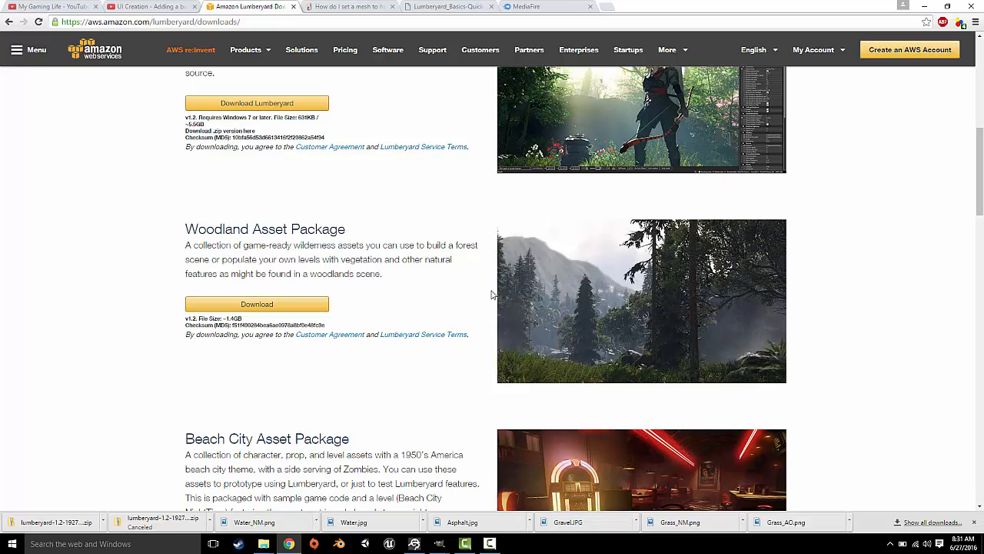
{"action": "mouse_move", "coordinate": [212, 252]}
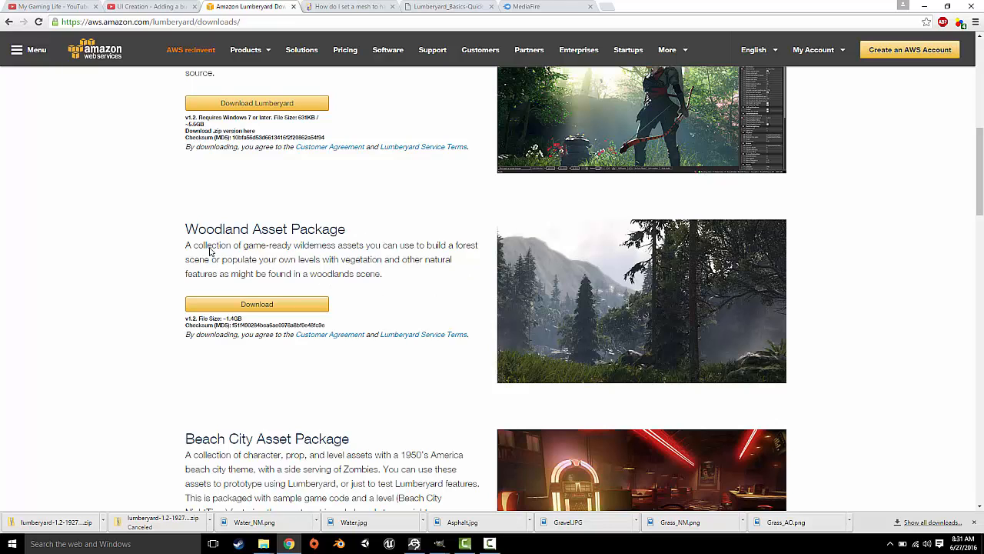
{"action": "mouse_move", "coordinate": [590, 346]}
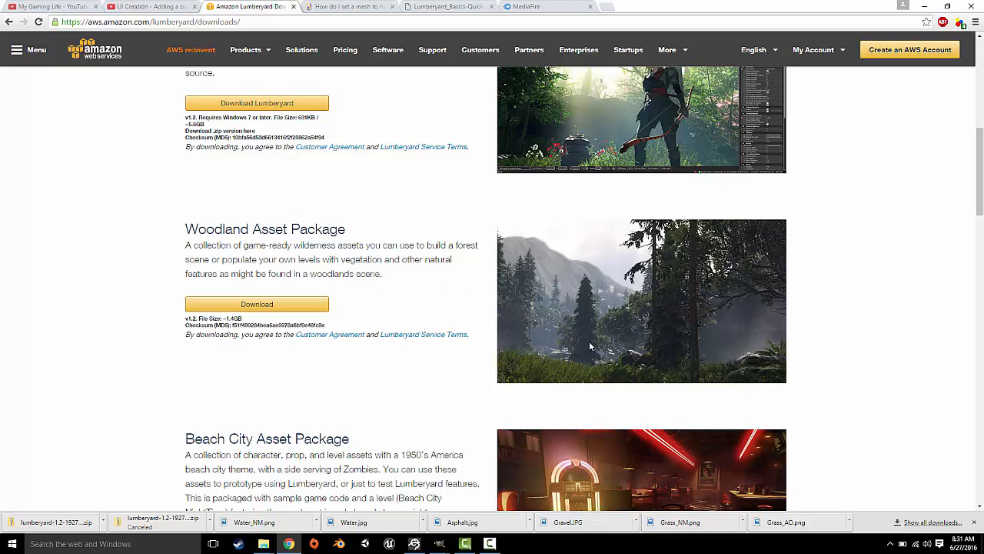
{"action": "mouse_move", "coordinate": [511, 301]}
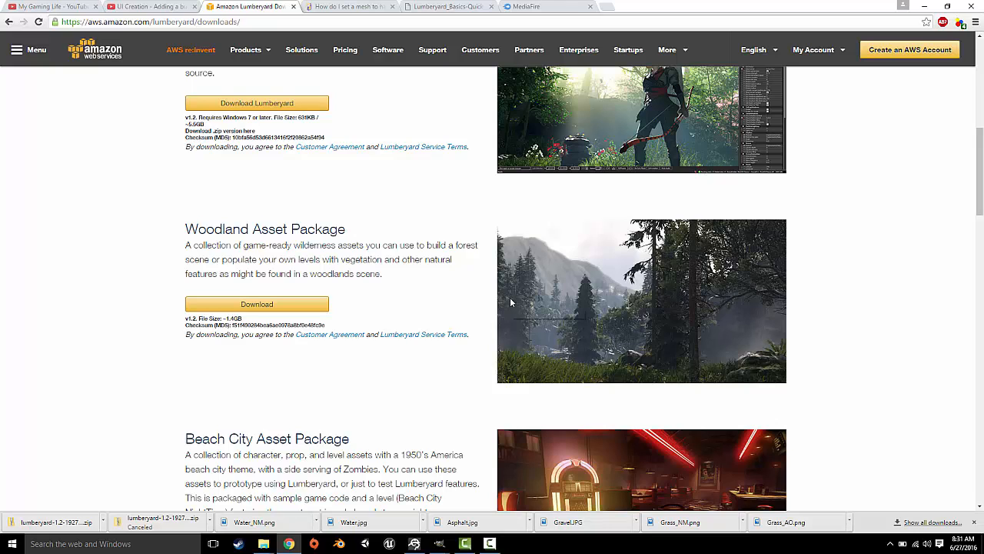
{"action": "mouse_move", "coordinate": [474, 332]}
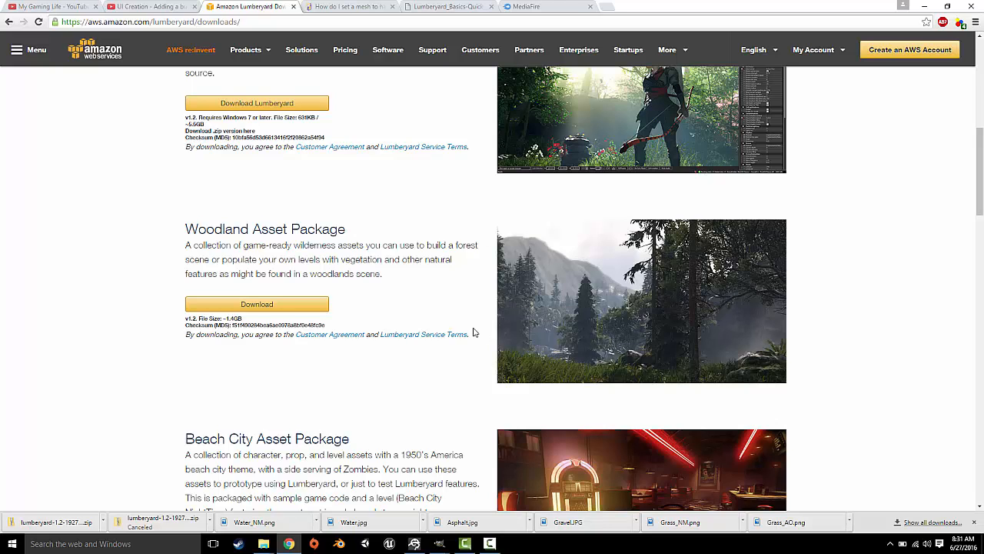
{"action": "mouse_move", "coordinate": [464, 326]}
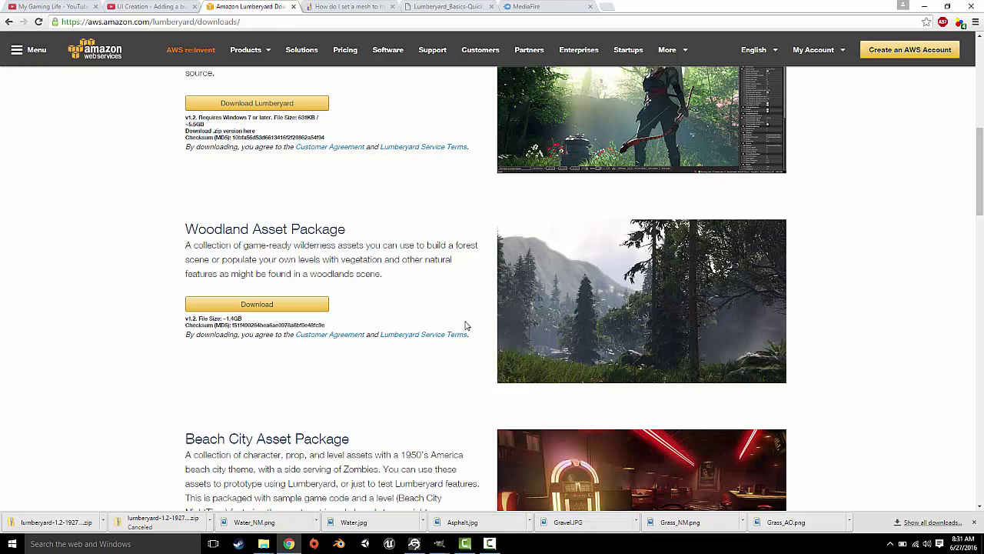
{"action": "mouse_move", "coordinate": [221, 270]}
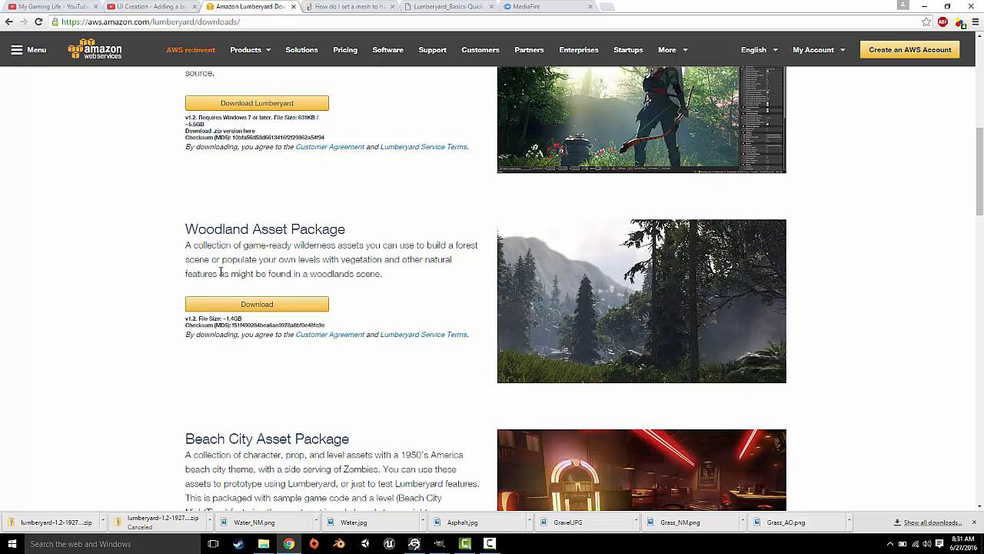
{"action": "mouse_move", "coordinate": [363, 322]}
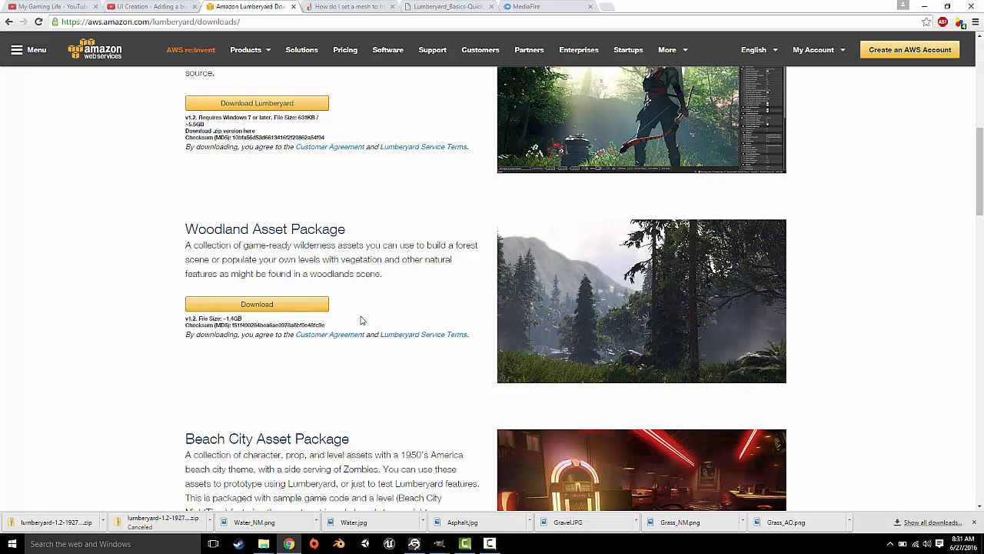
{"action": "mouse_move", "coordinate": [329, 289]}
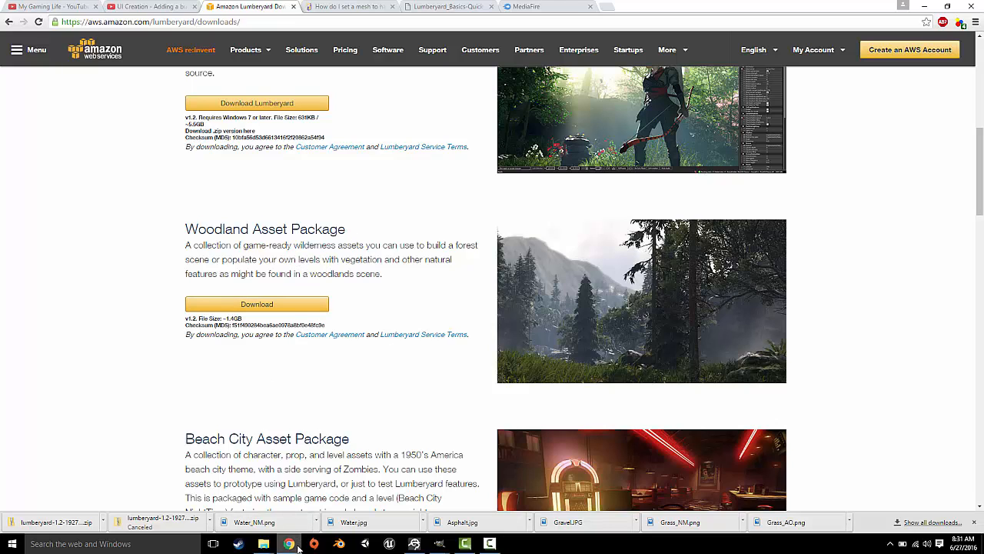
{"action": "mouse_move", "coordinate": [414, 545]}
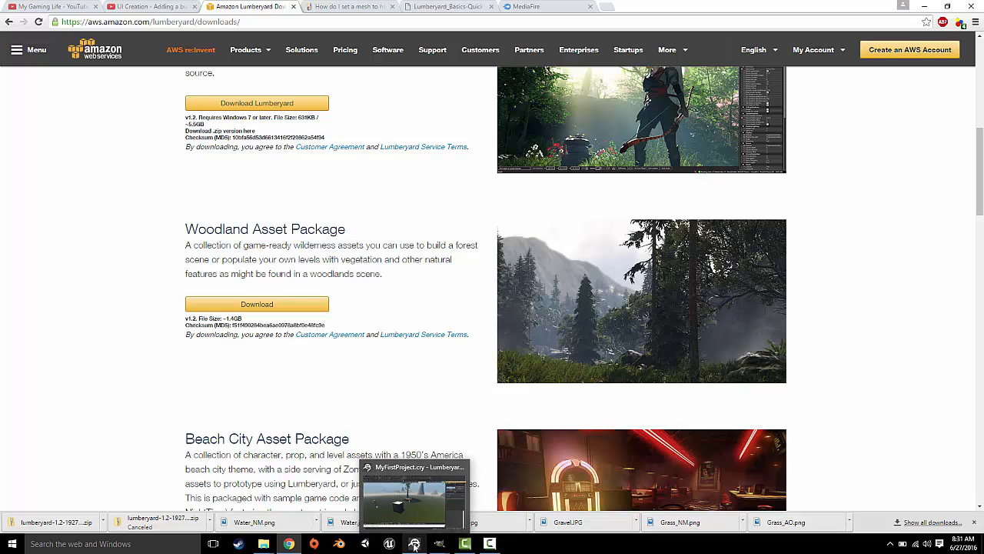
{"action": "left_click", "coordinate": [414, 493]}
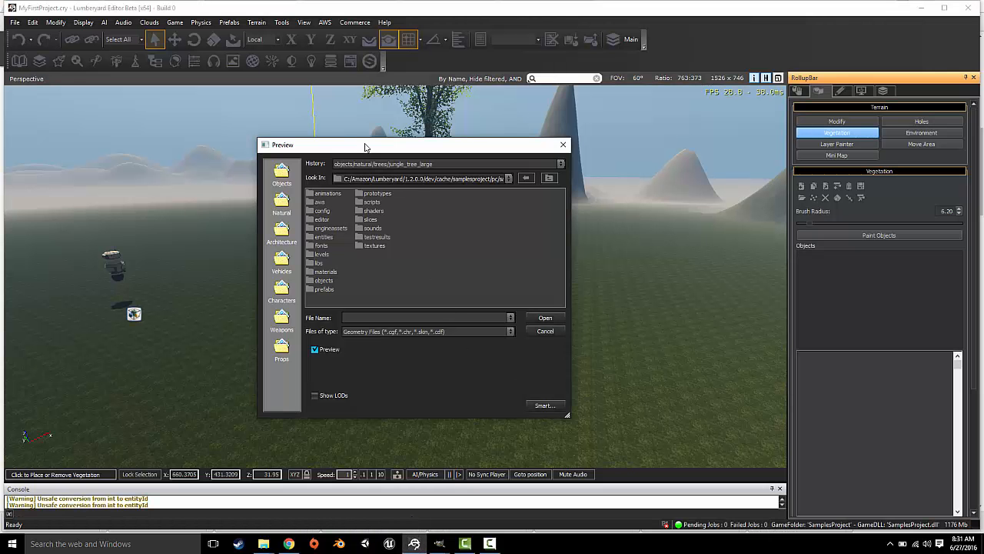
{"action": "left_click", "coordinate": [289, 544]}
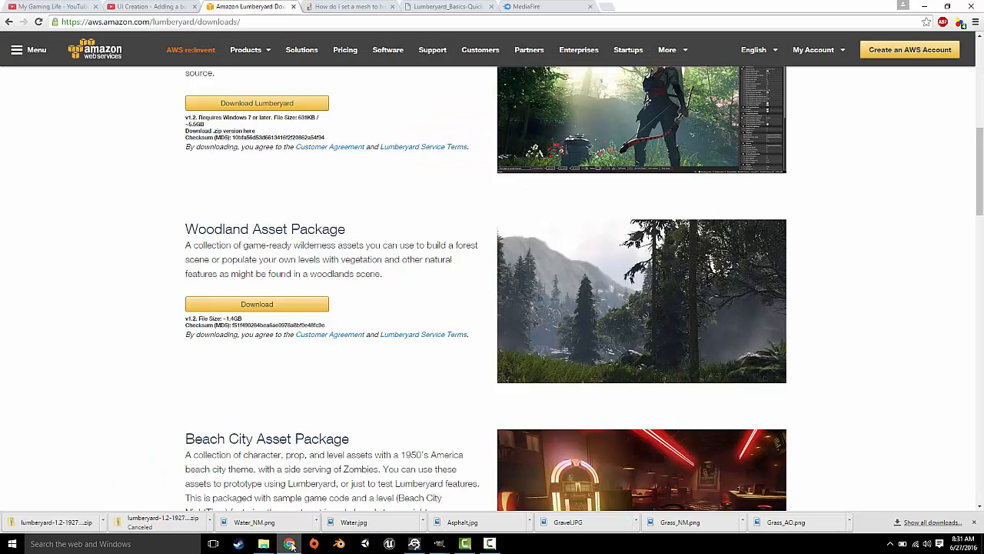
{"action": "double_click", "coordinate": [265, 230]}
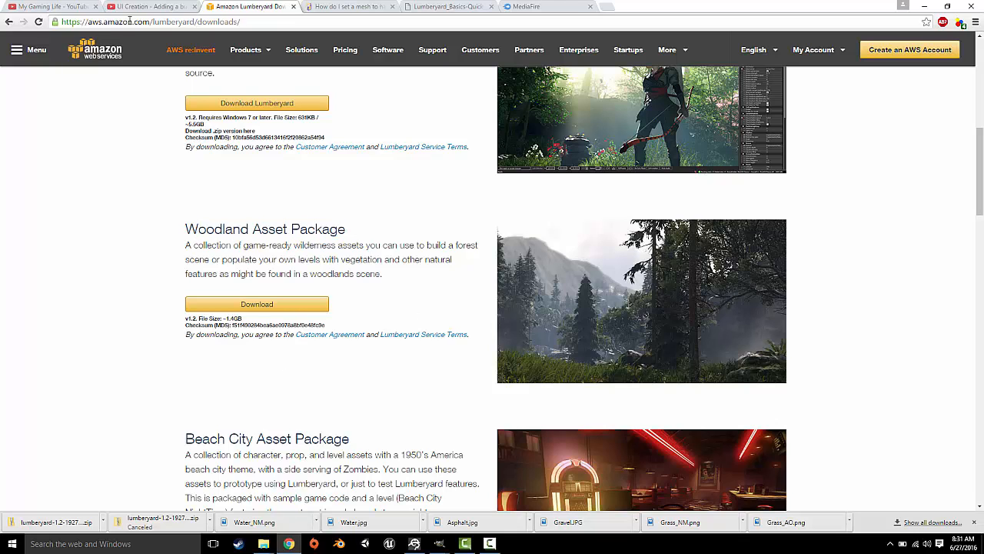
{"action": "mouse_move", "coordinate": [35, 229]}
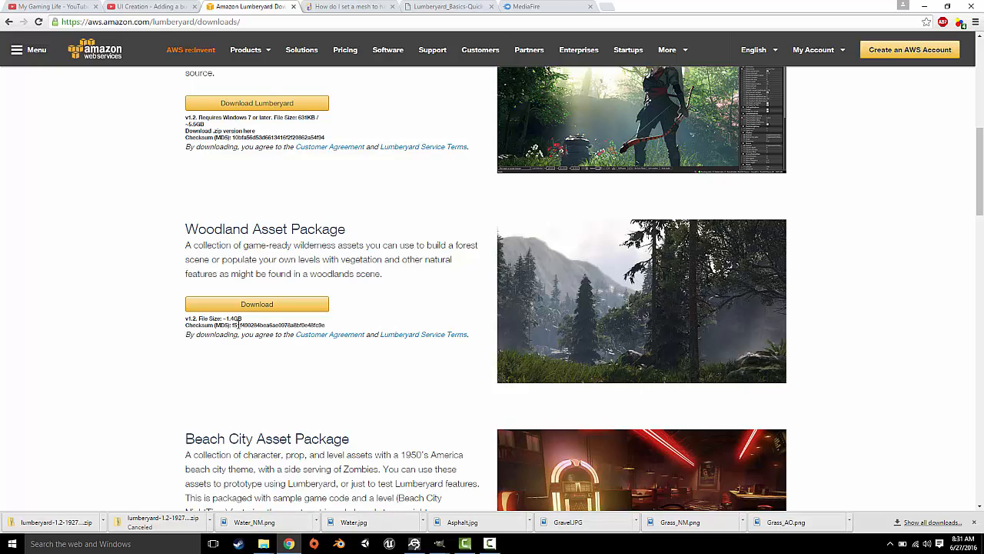
- Browse Objects > natural > ground > forest_grass and select forestgrass_long_a.cgf
{"action": "left_click", "coordinate": [414, 545]}
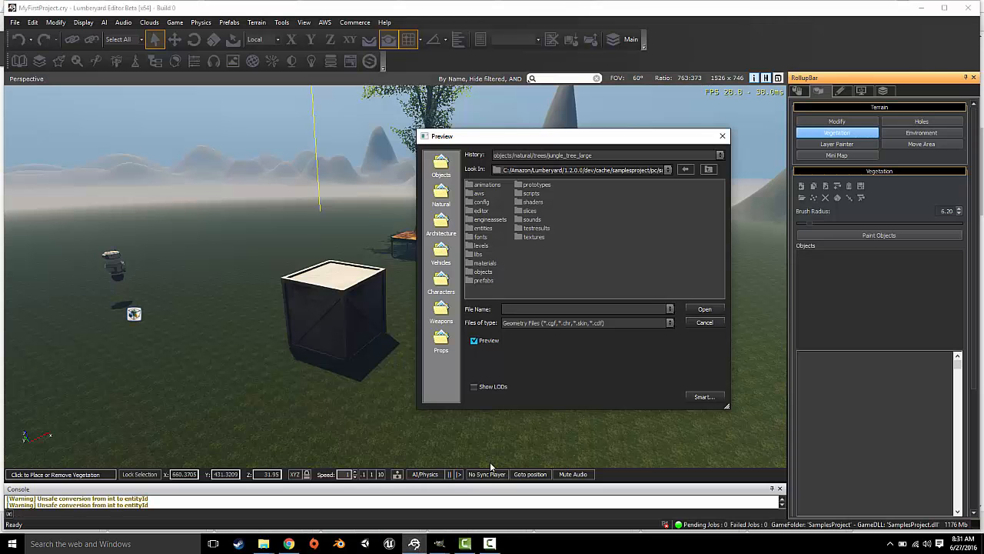
{"action": "mouse_move", "coordinate": [259, 246]}
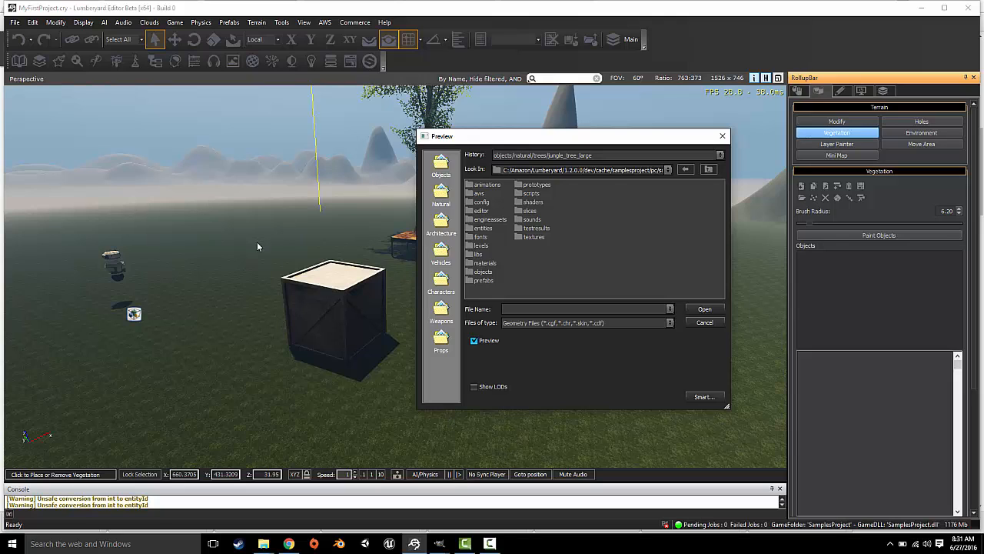
{"action": "mouse_move", "coordinate": [554, 230]}
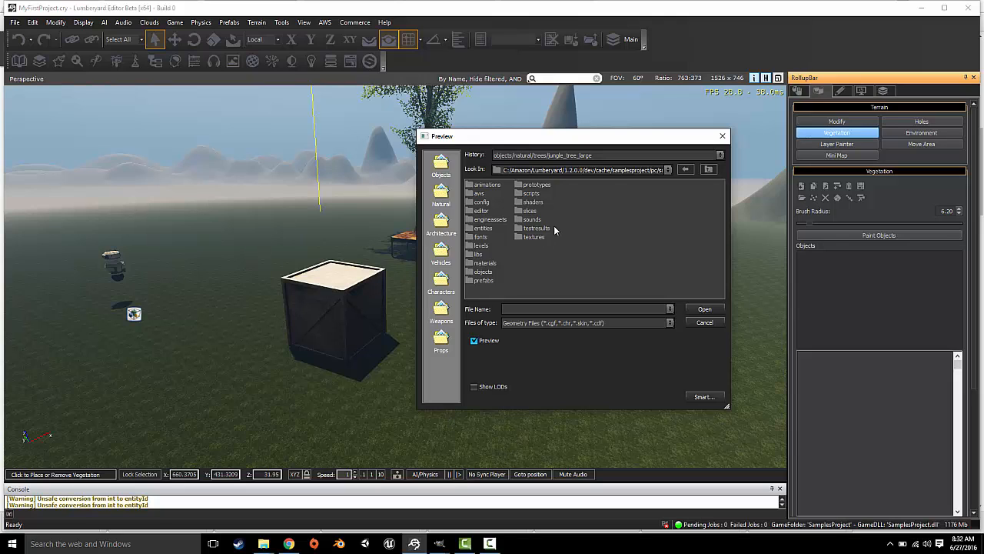
{"action": "mouse_move", "coordinate": [695, 191]}
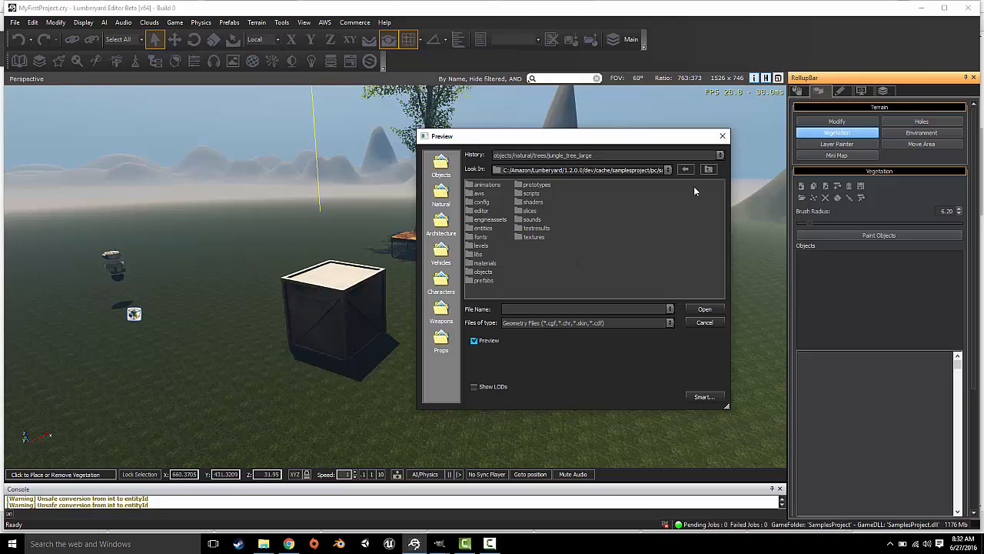
{"action": "mouse_move", "coordinate": [483, 263]}
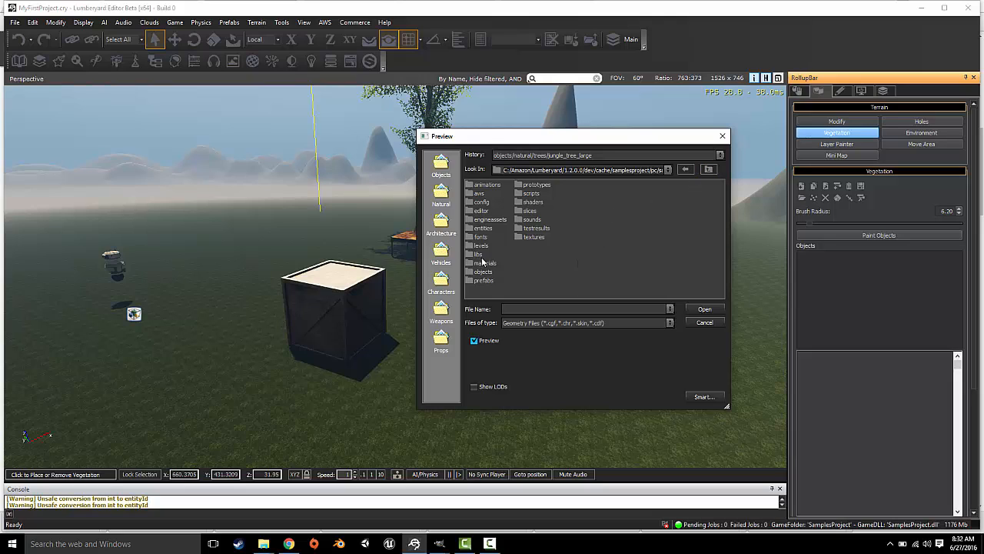
{"action": "mouse_move", "coordinate": [494, 229]}
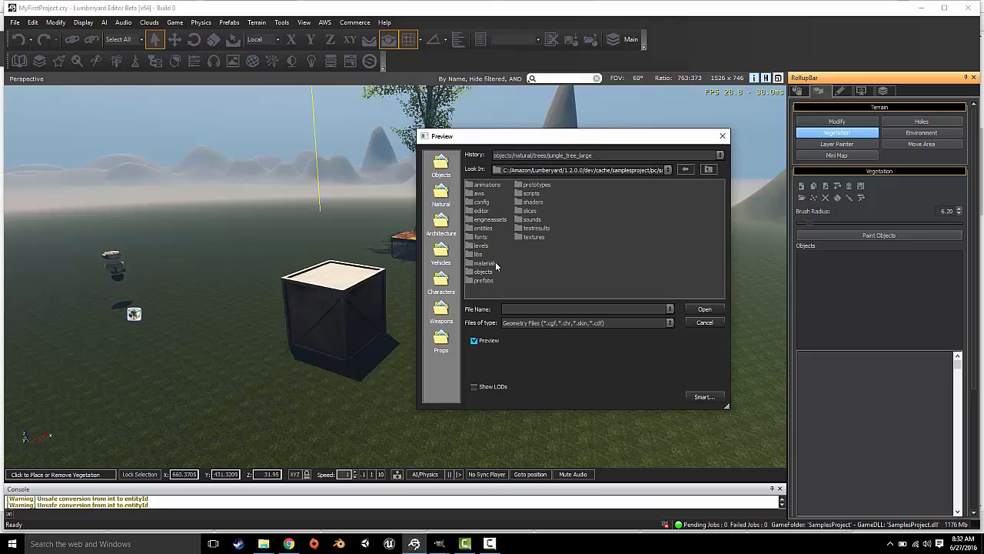
{"action": "mouse_move", "coordinate": [560, 257]}
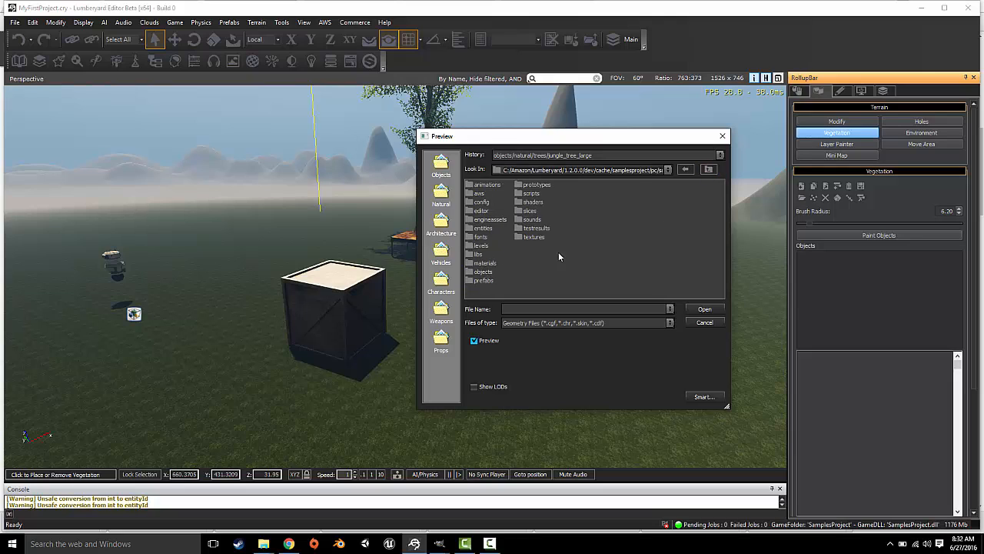
{"action": "mouse_move", "coordinate": [623, 184]}
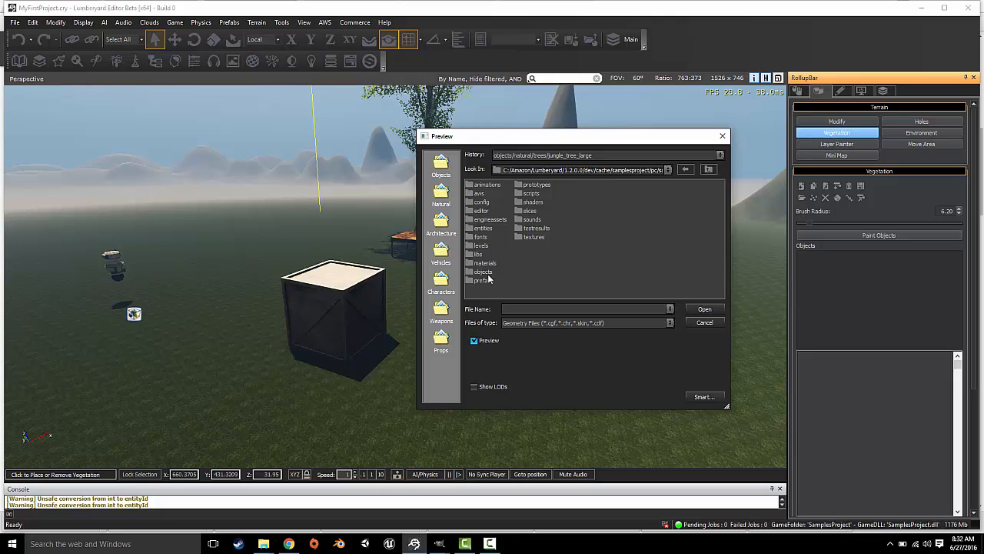
{"action": "double_click", "coordinate": [483, 270]}
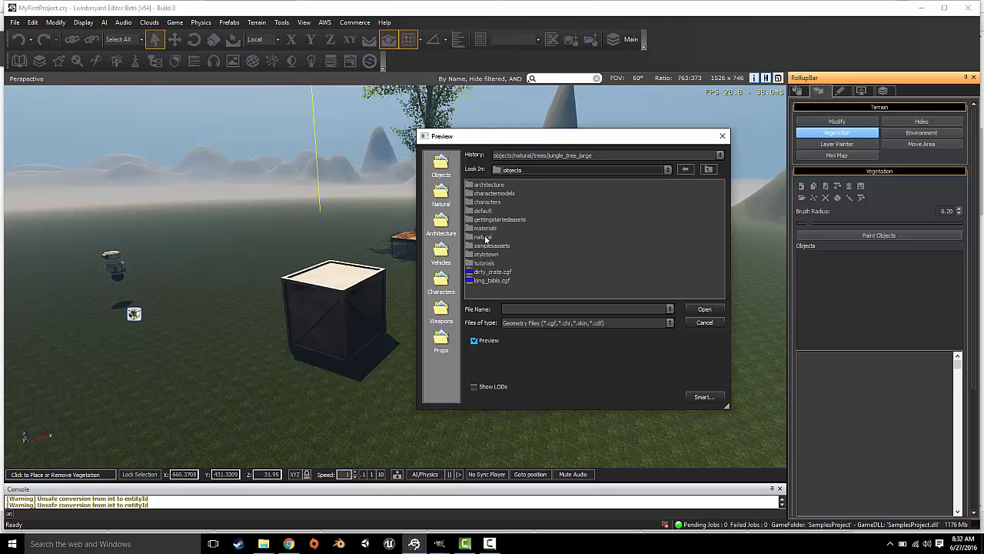
{"action": "double_click", "coordinate": [486, 237]}
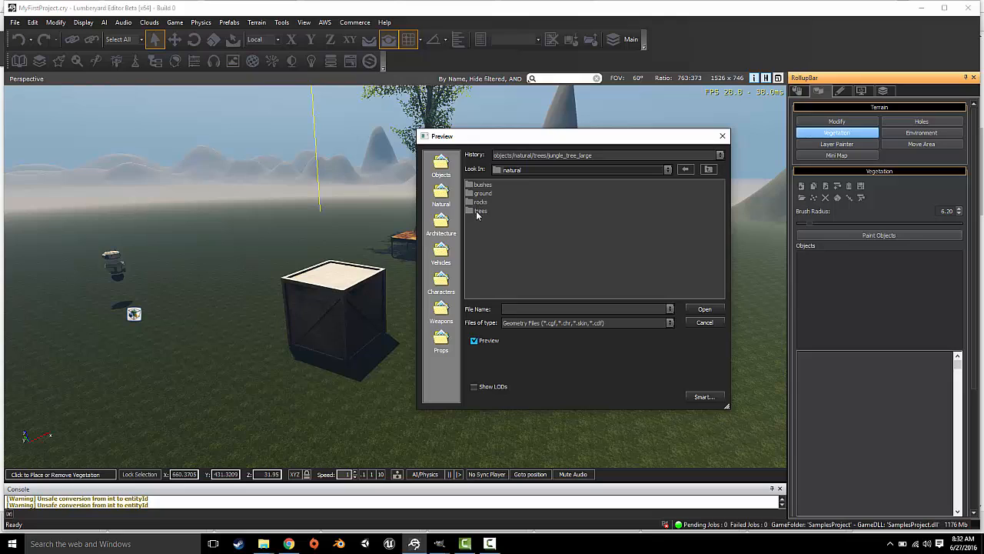
{"action": "mouse_move", "coordinate": [496, 197]}
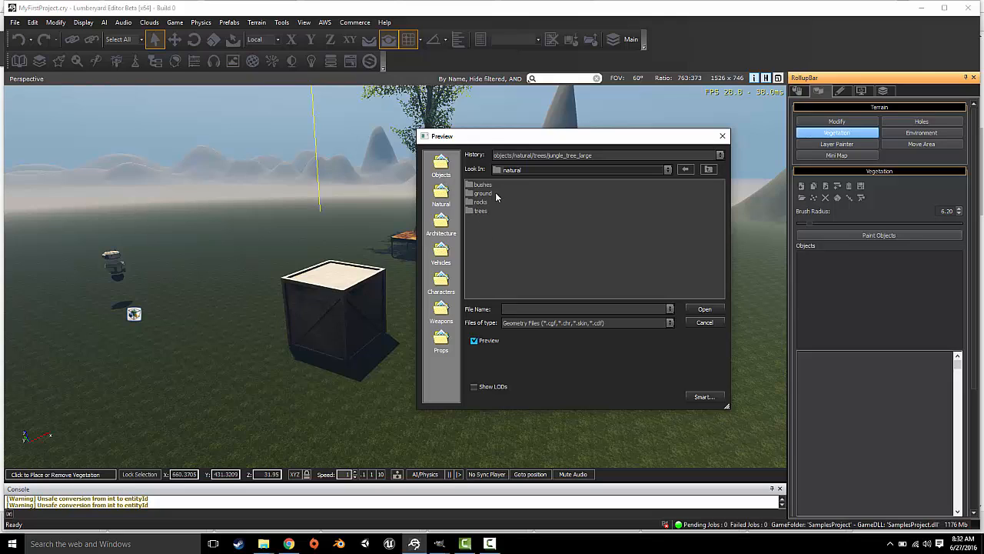
{"action": "mouse_move", "coordinate": [498, 206]}
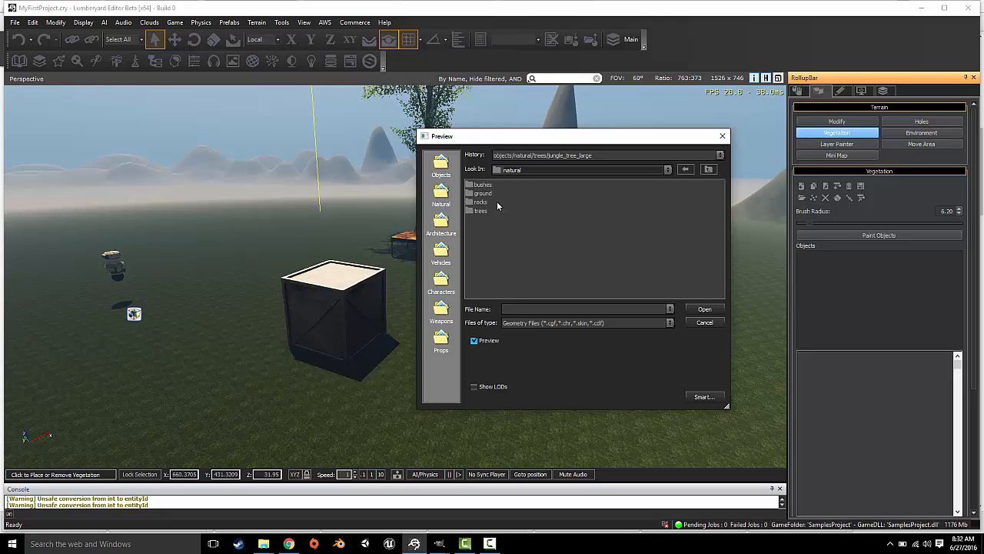
{"action": "double_click", "coordinate": [483, 193]}
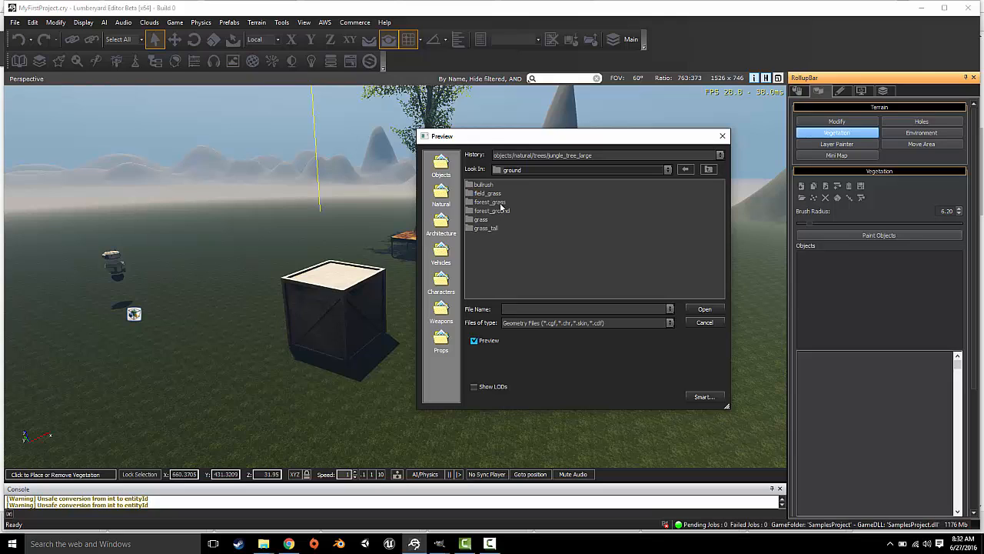
{"action": "mouse_move", "coordinate": [472, 215]}
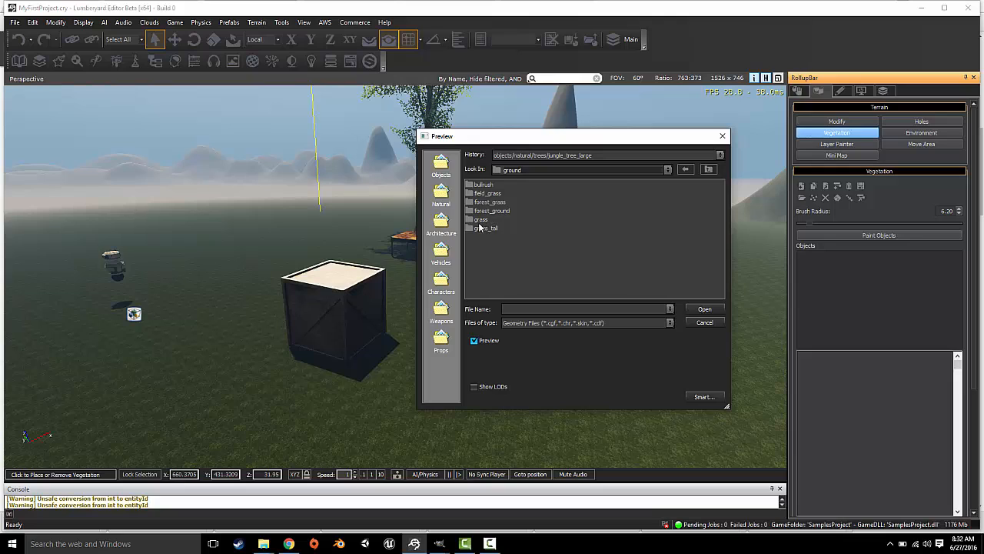
{"action": "mouse_move", "coordinate": [504, 192]}
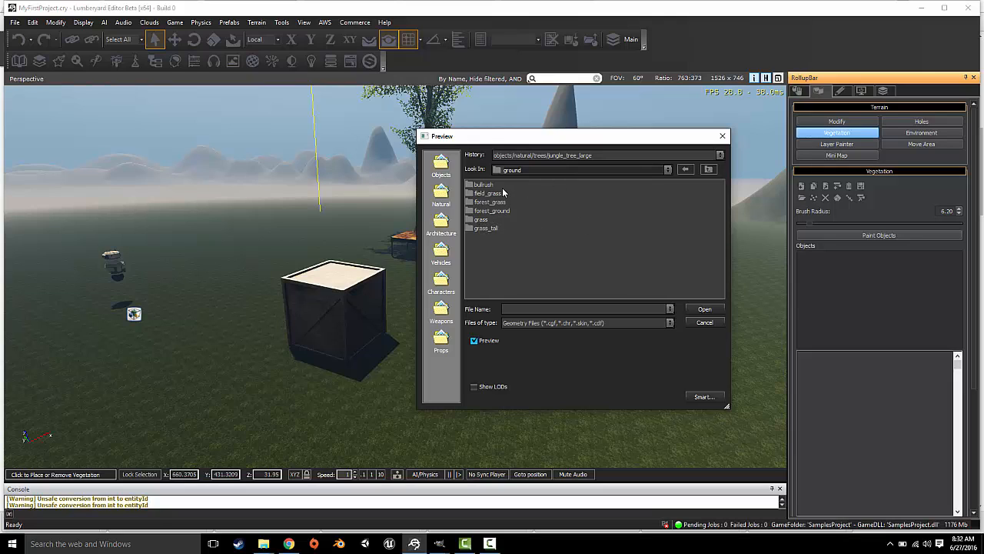
{"action": "double_click", "coordinate": [489, 202]}
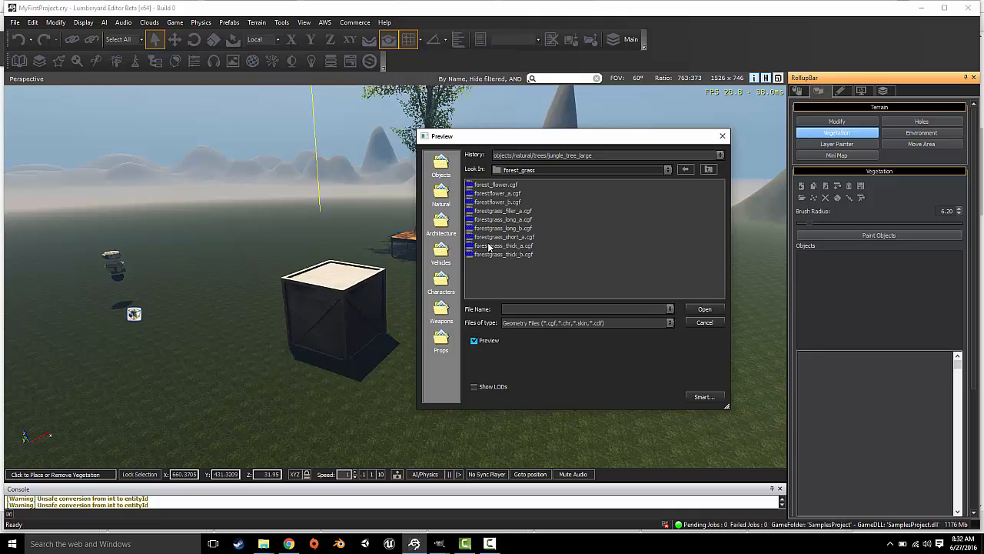
{"action": "left_click", "coordinate": [503, 220]}
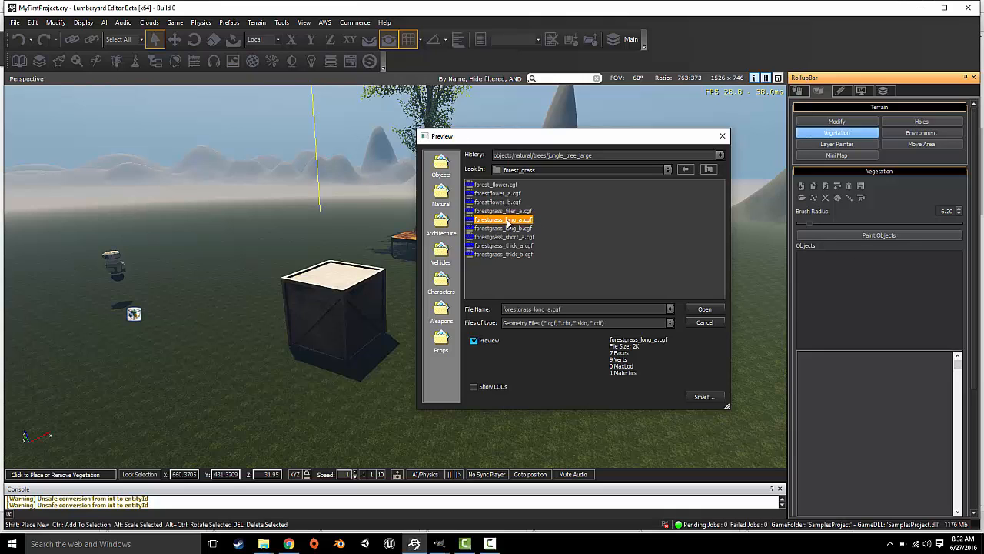
- Add forestgrass_long_a to the Default vegetation group and select it for painting on the terrain
{"action": "left_click", "coordinate": [704, 308]}
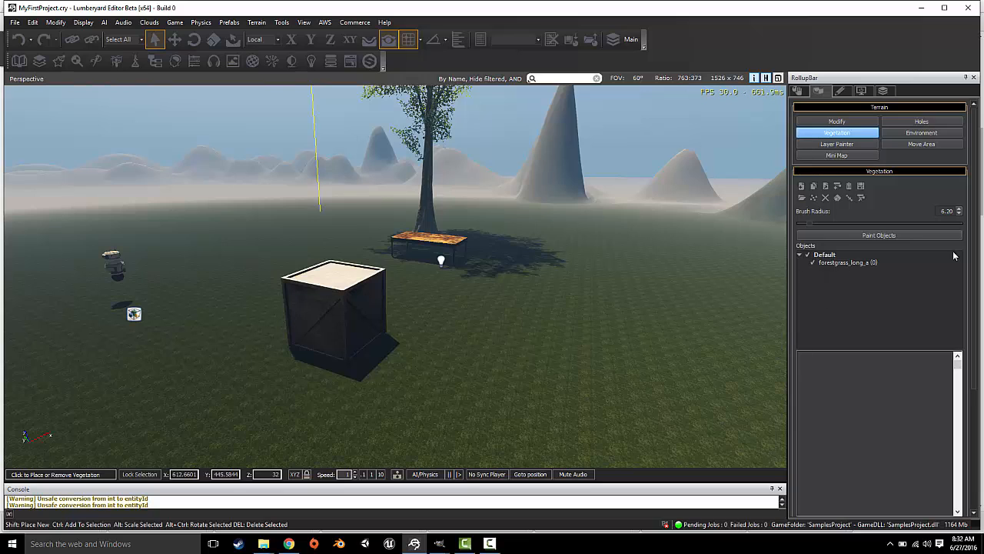
{"action": "mouse_move", "coordinate": [852, 267]}
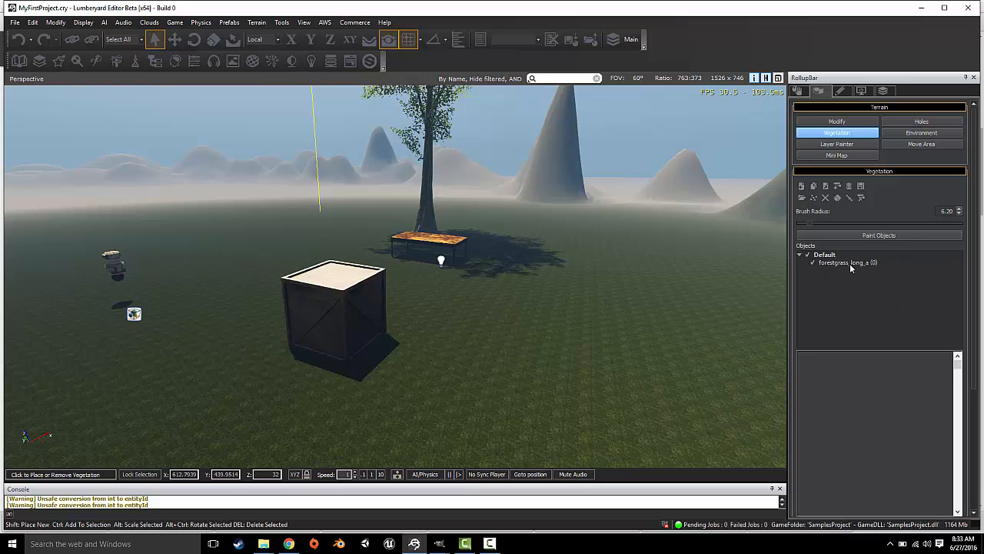
{"action": "left_click", "coordinate": [846, 262]}
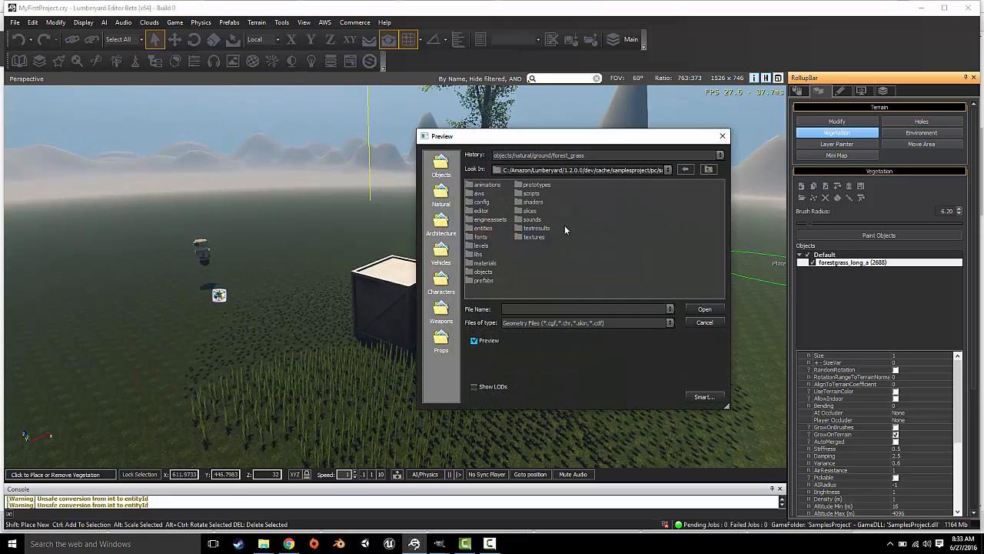
- Browse natural > ground > grass_tall to reach the bending_grass_normal_b.cgf model
{"action": "left_click", "coordinate": [483, 271]}
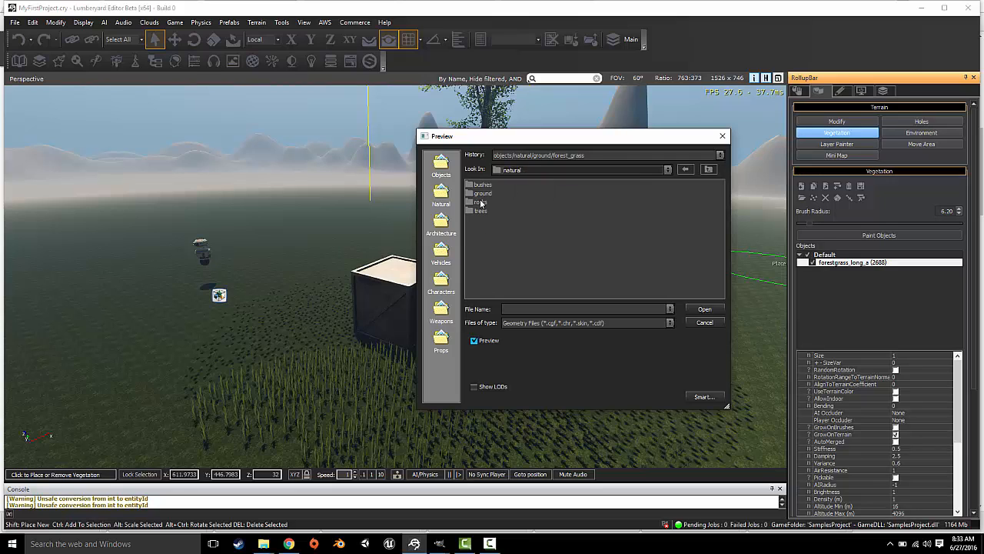
{"action": "left_click", "coordinate": [483, 194]}
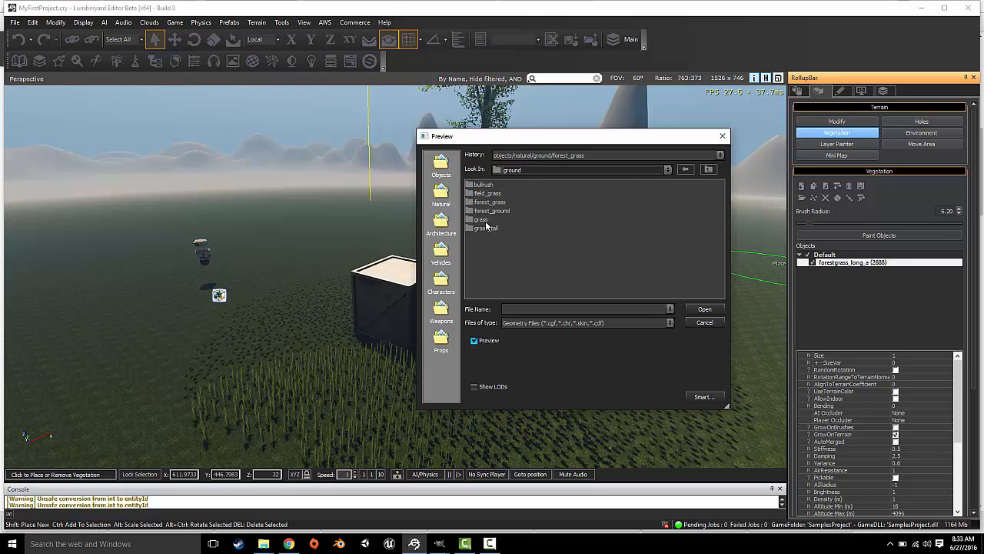
{"action": "double_click", "coordinate": [486, 228]}
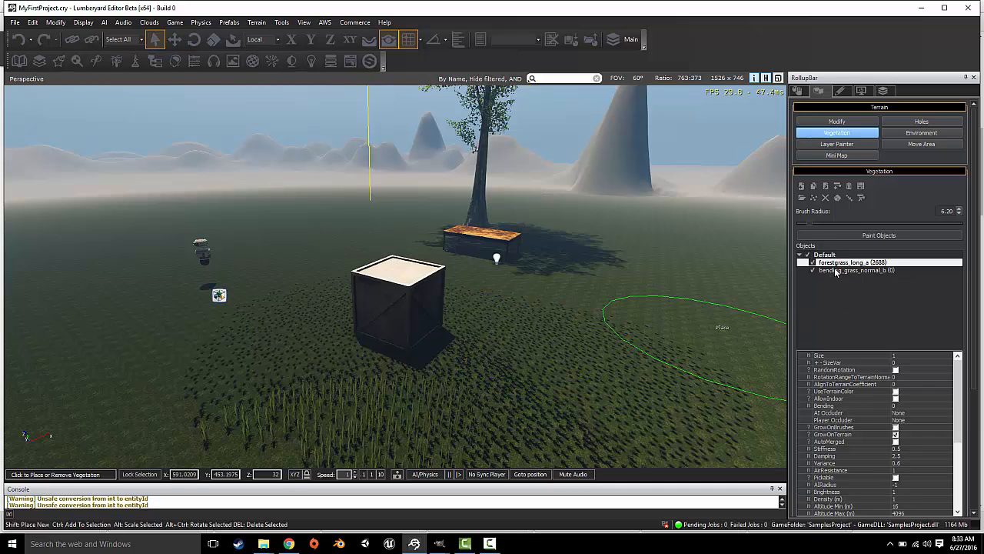
{"action": "mouse_move", "coordinate": [837, 275]}
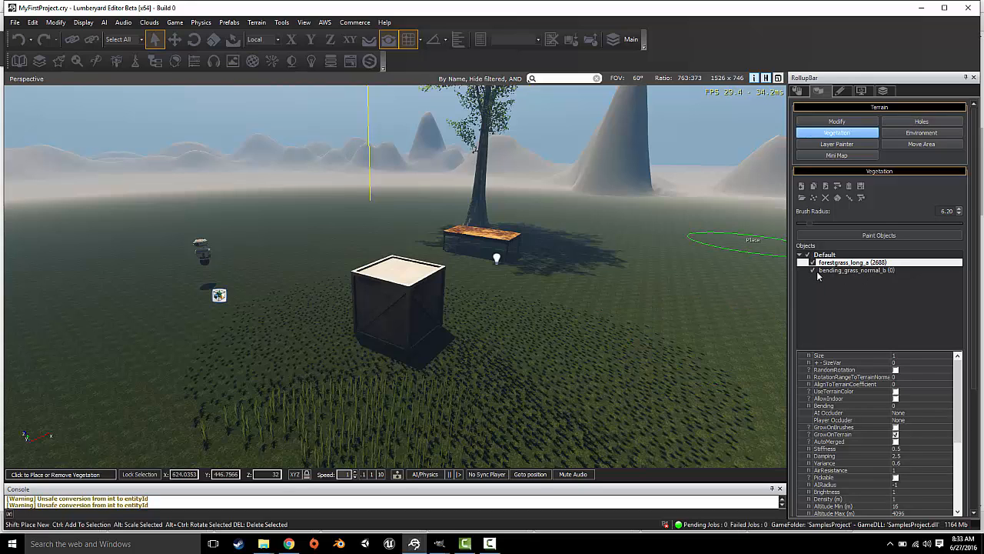
- Paint bending_grass_normal_b onto the terrain, then reselect the long forest grass entry
{"action": "left_click", "coordinate": [855, 271]}
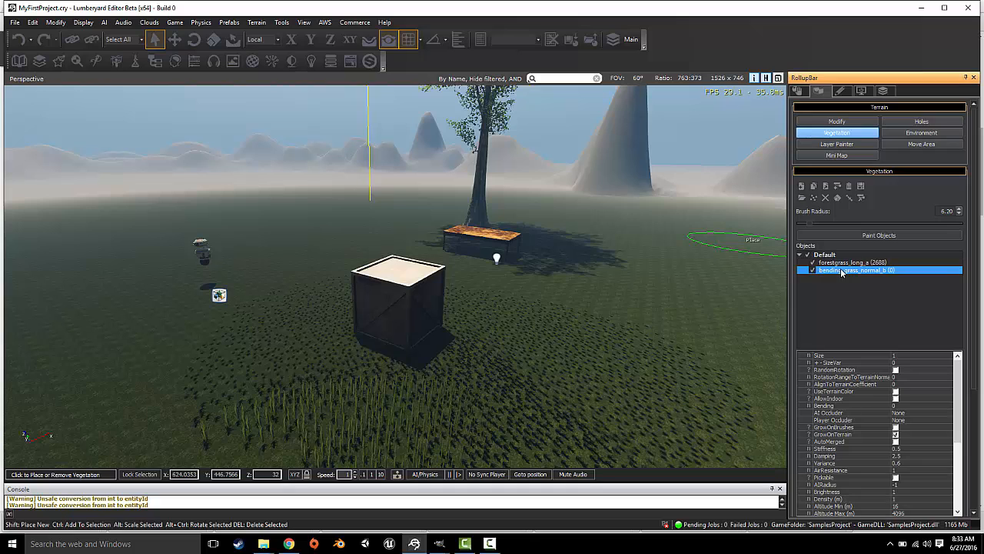
{"action": "left_click", "coordinate": [215, 357]}
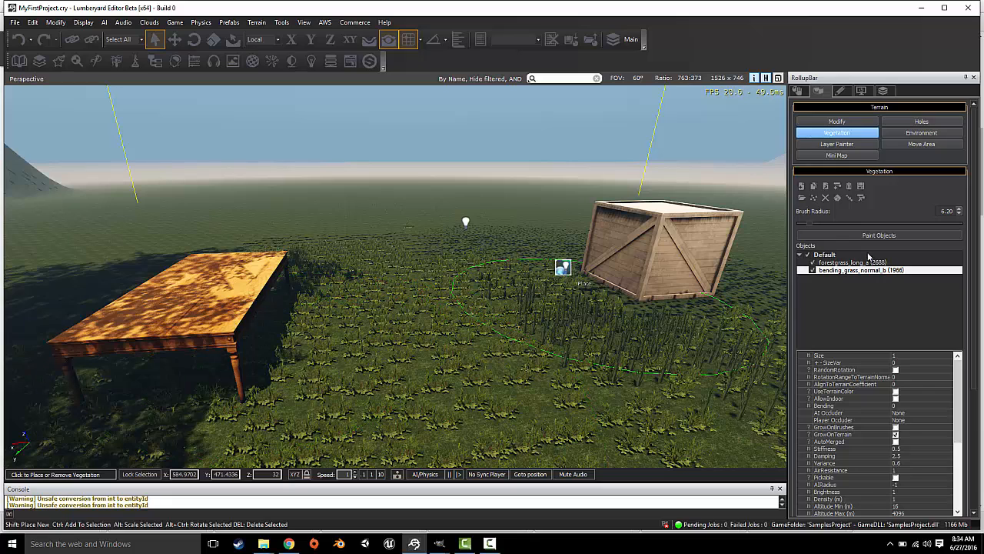
{"action": "left_click", "coordinate": [852, 261]}
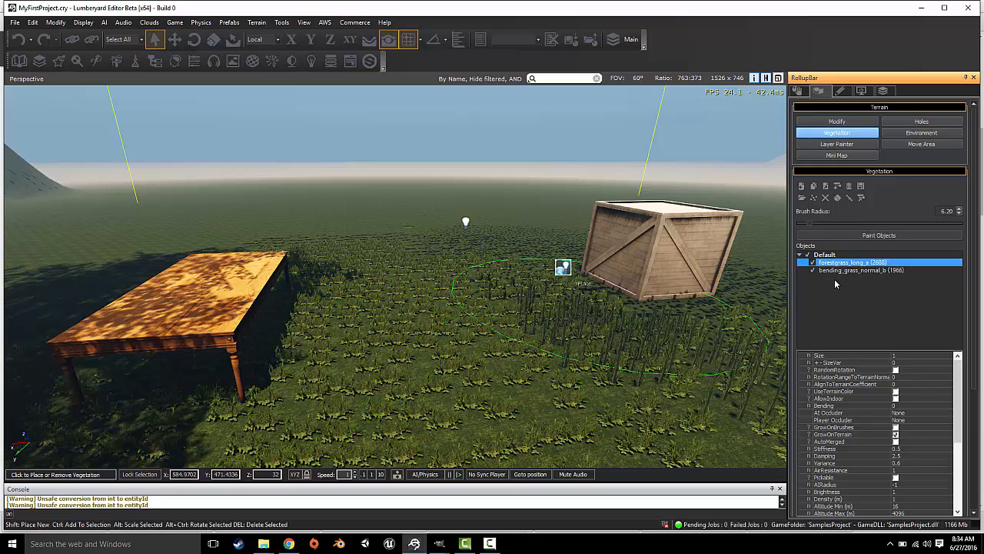
- Add a new object category named Vegetation and pick forestgrass_long_a to move into it
{"action": "right_click", "coordinate": [852, 261]}
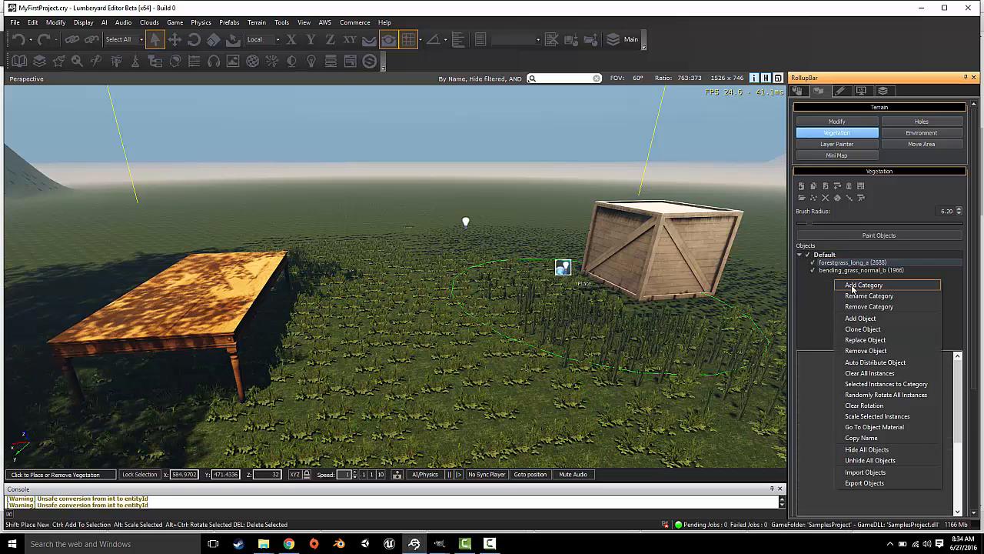
{"action": "mouse_move", "coordinate": [846, 290]}
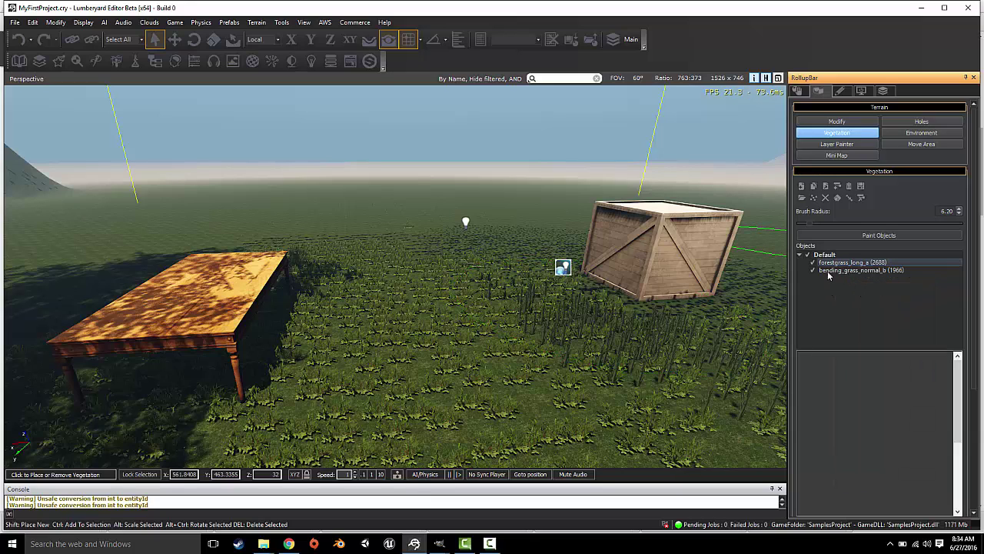
{"action": "right_click", "coordinate": [846, 276]}
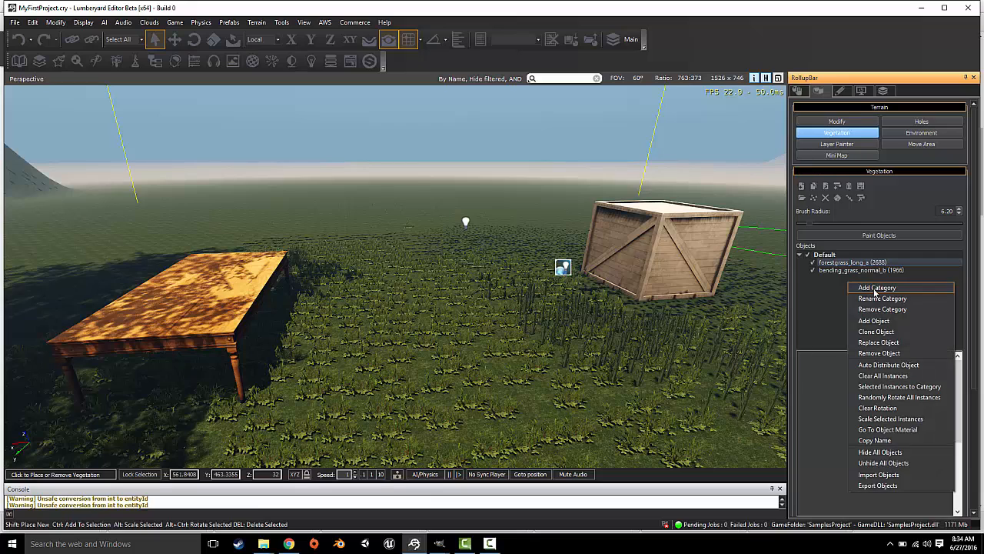
{"action": "left_click", "coordinate": [877, 288]}
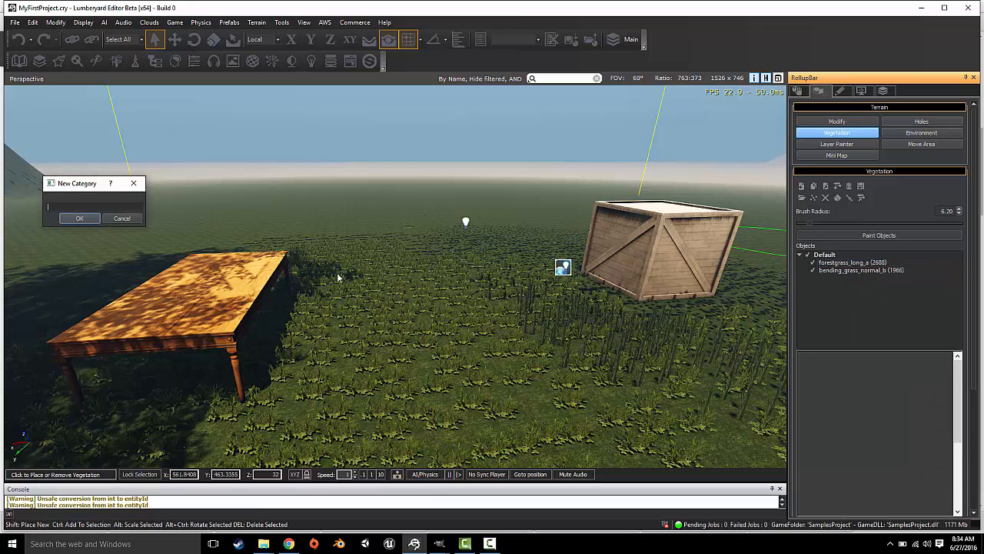
{"action": "mouse_move", "coordinate": [311, 275]}
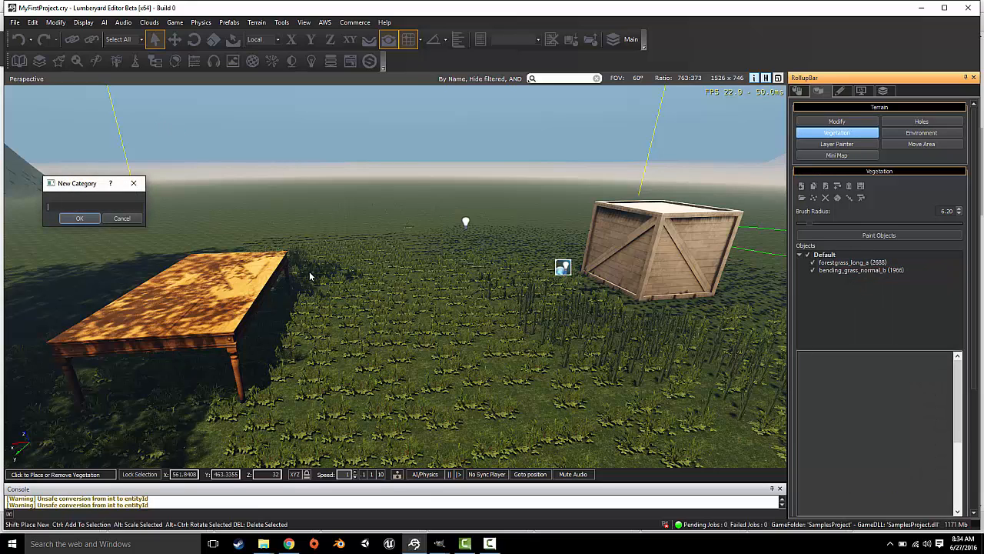
{"action": "type", "text": "Vegetatio"}
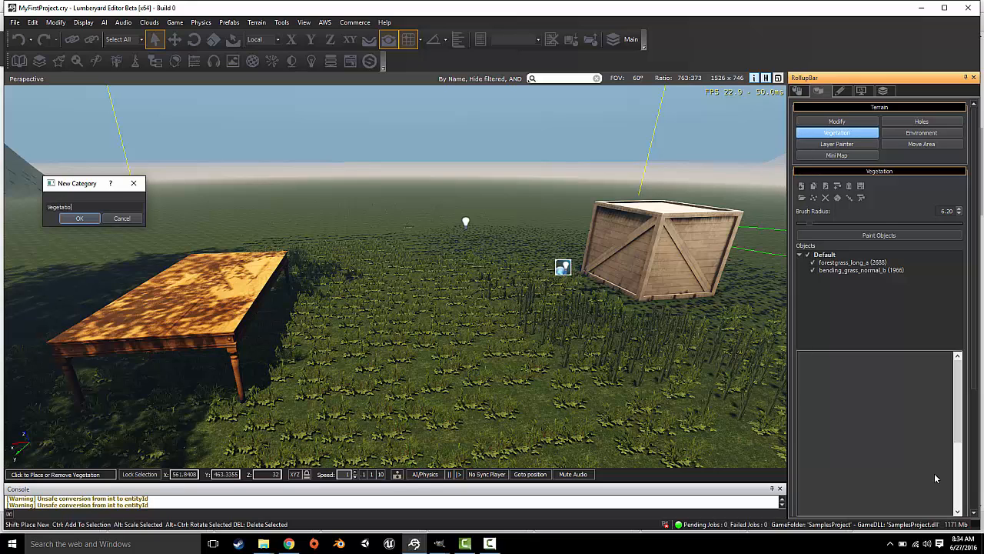
{"action": "left_click", "coordinate": [80, 219]}
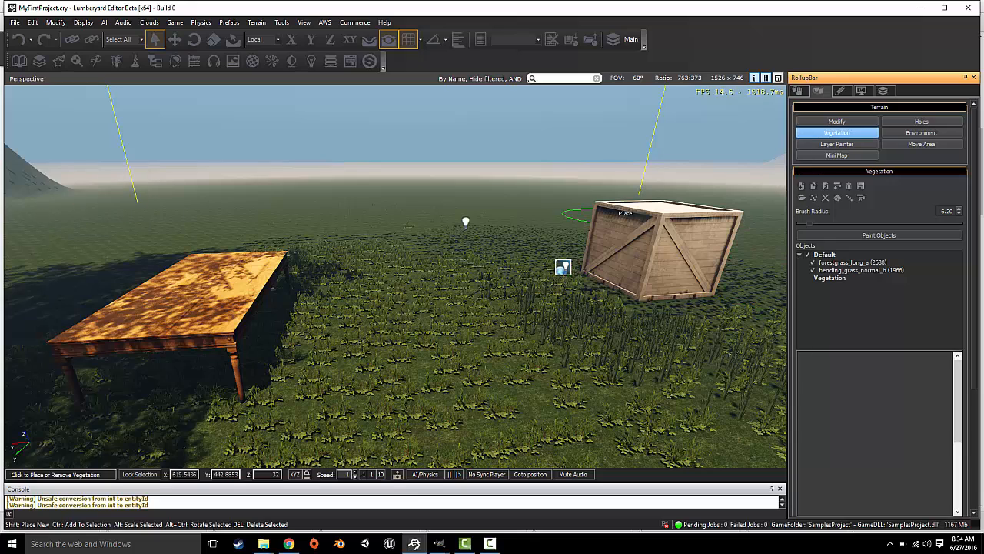
{"action": "left_click", "coordinate": [853, 262]}
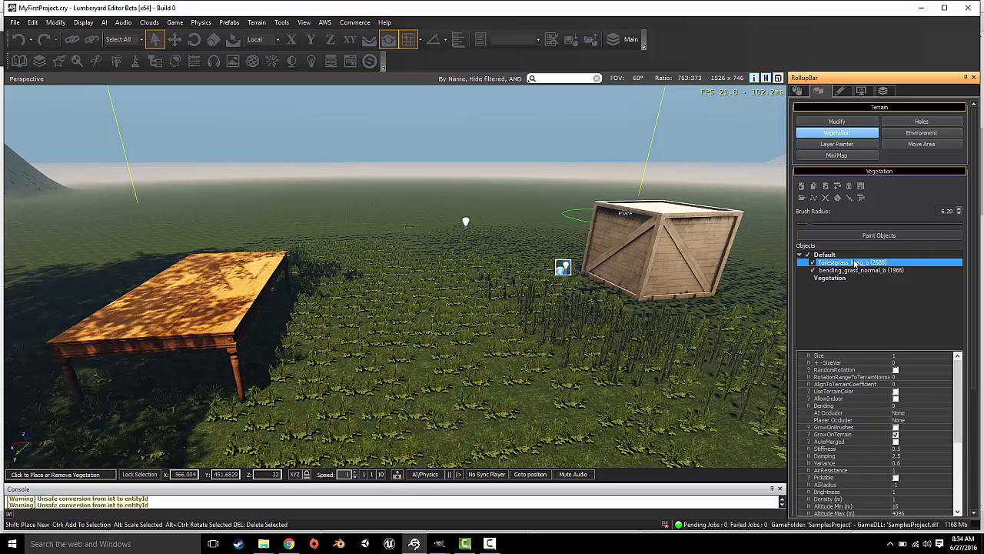
{"action": "mouse_move", "coordinate": [836, 285]}
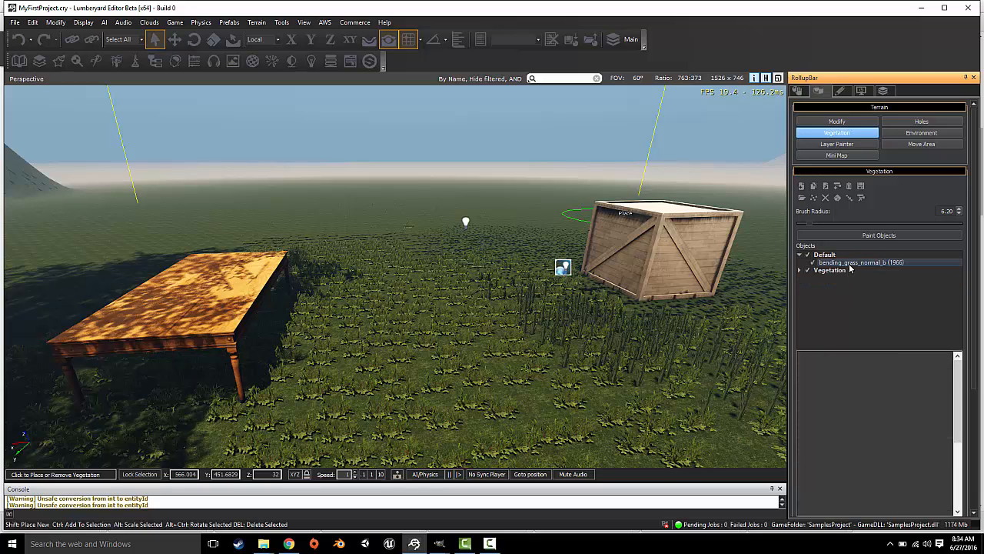
- Put bending_grass_normal_b under Vegetation, drop the Default group, and select both grasses for painting
{"action": "left_click", "coordinate": [861, 269]}
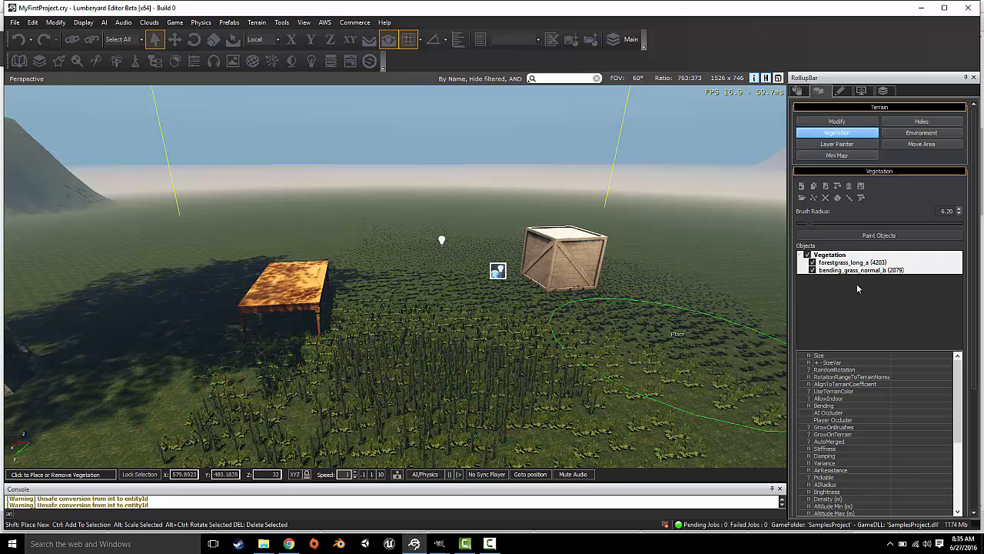
{"action": "left_click", "coordinate": [831, 255]}
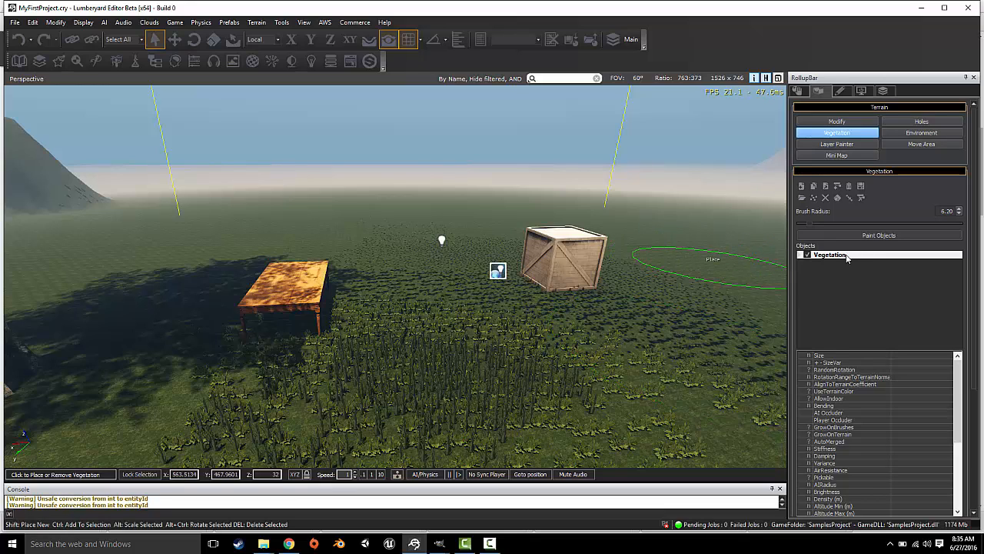
{"action": "left_click", "coordinate": [807, 255]}
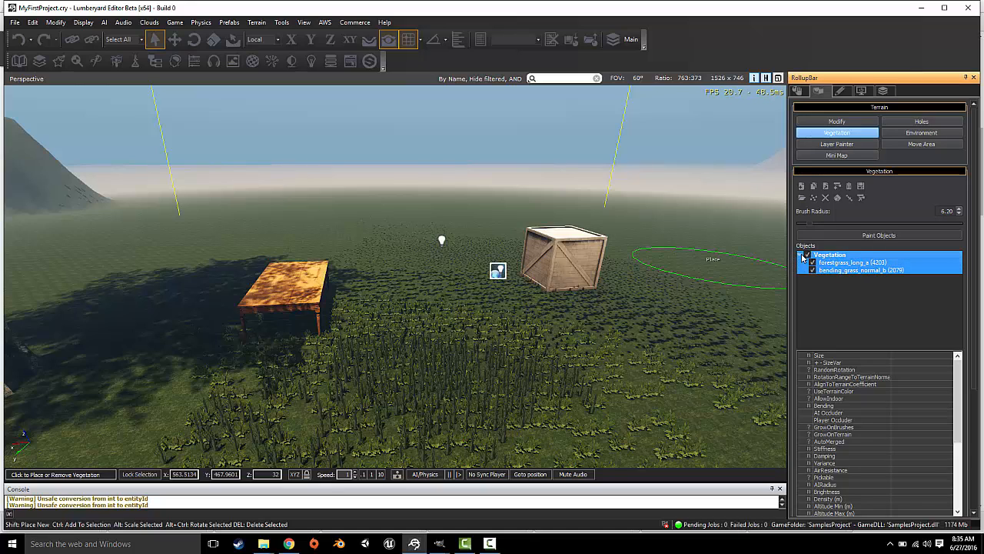
{"action": "left_click", "coordinate": [830, 255]}
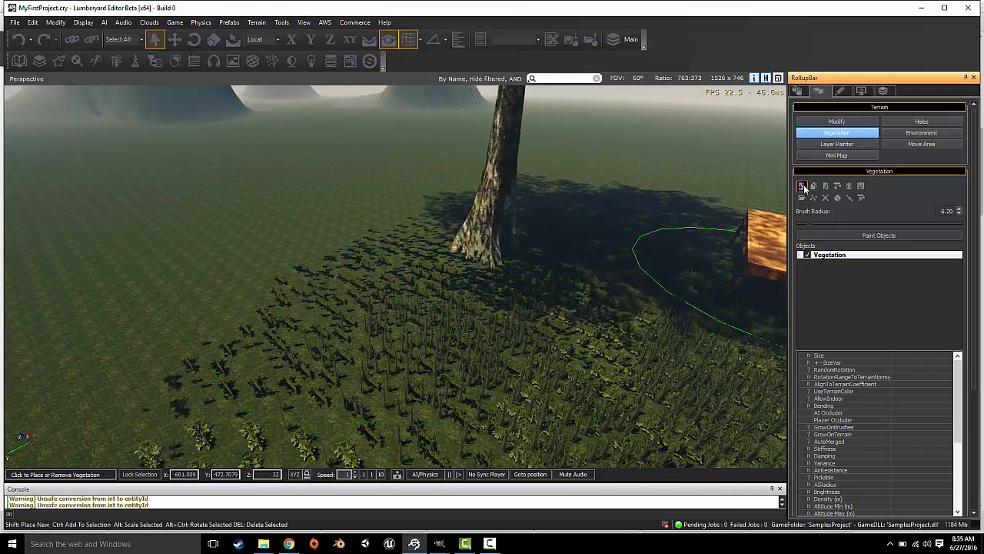
- Start a new vegetation object and browse natural > trees > jungle_tree_large
{"action": "left_click", "coordinate": [803, 187]}
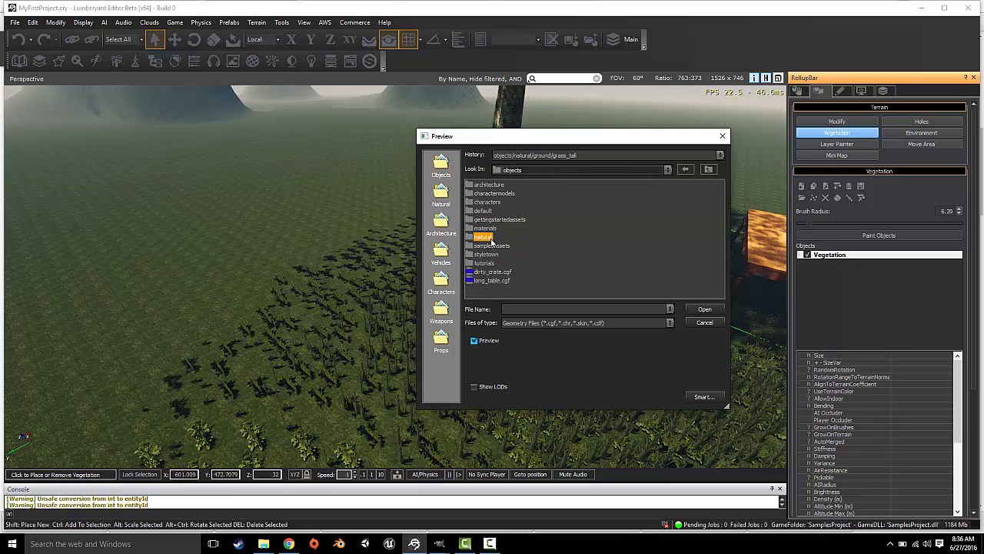
{"action": "double_click", "coordinate": [483, 236]}
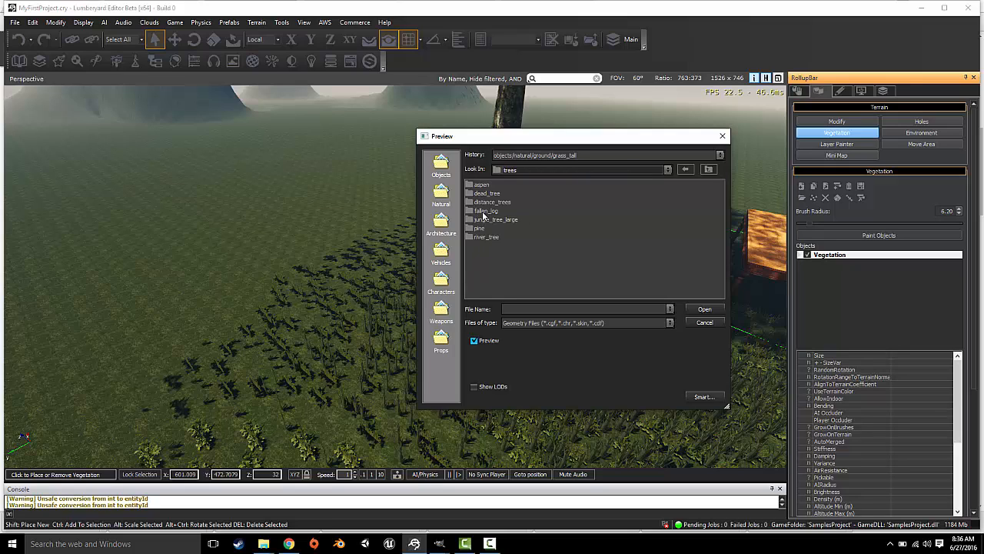
{"action": "double_click", "coordinate": [495, 218]}
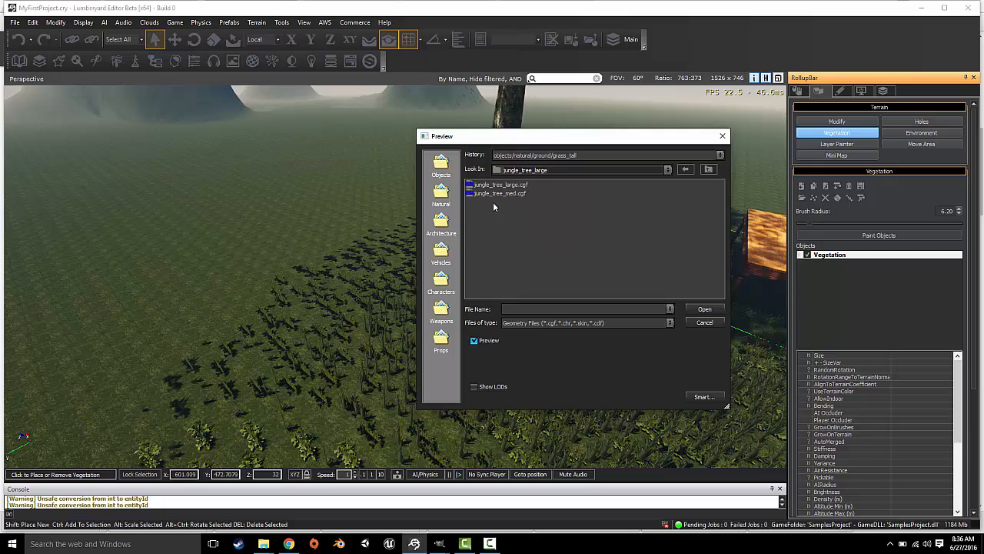